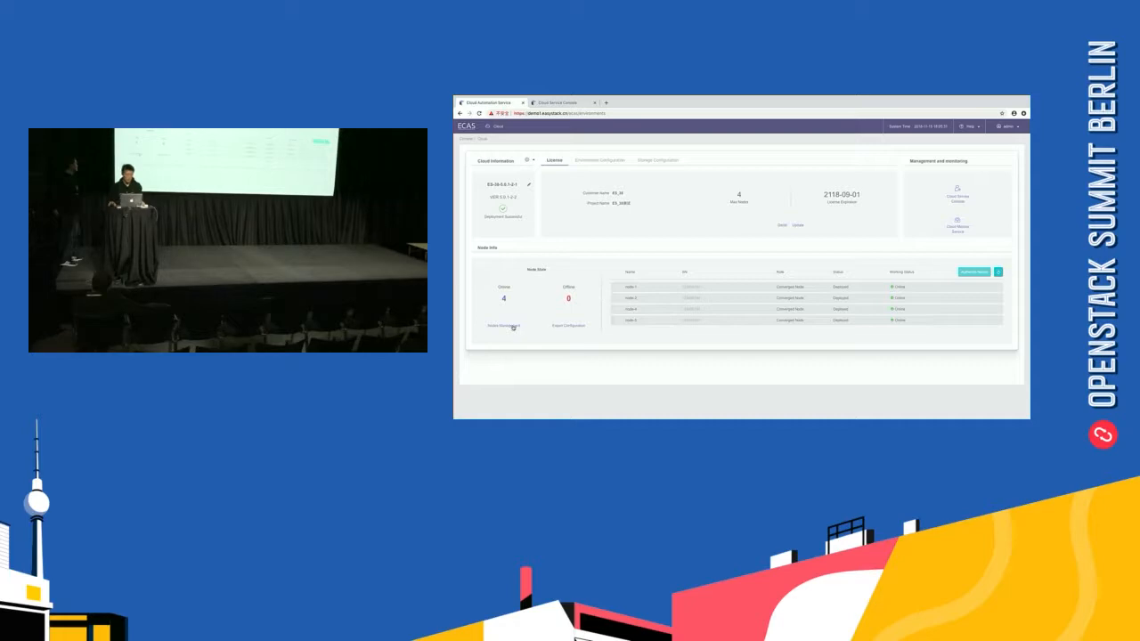
pyautogui.moveTo(798, 239)
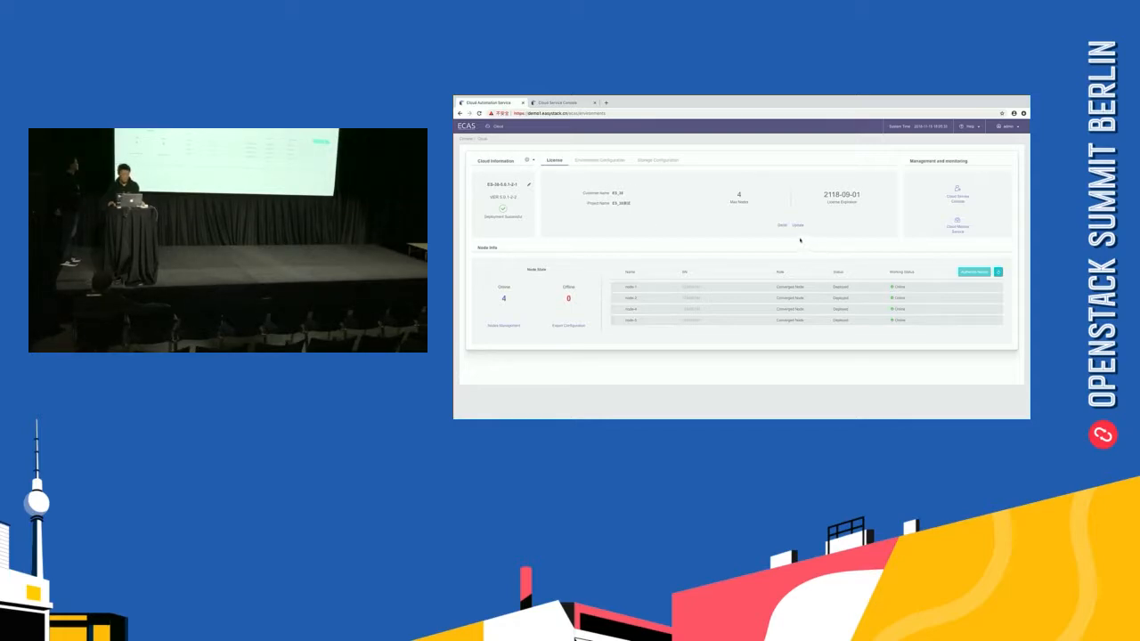
# View the cluster's environment configuration, then its storage replica and reliability settings.
pyautogui.click(602, 160)
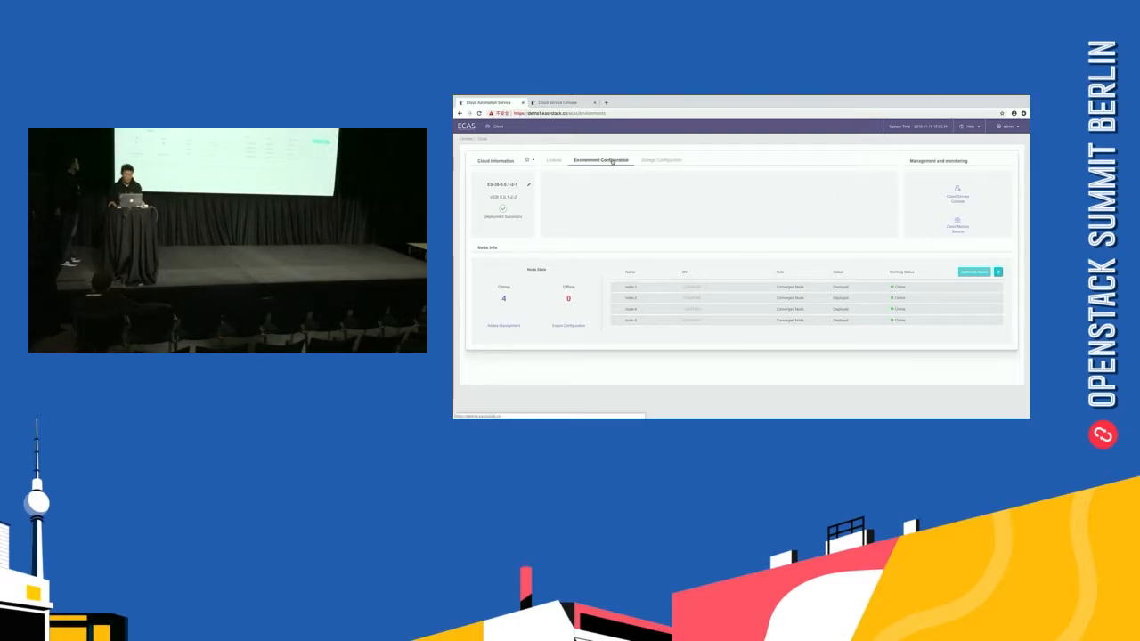
pyautogui.click(659, 160)
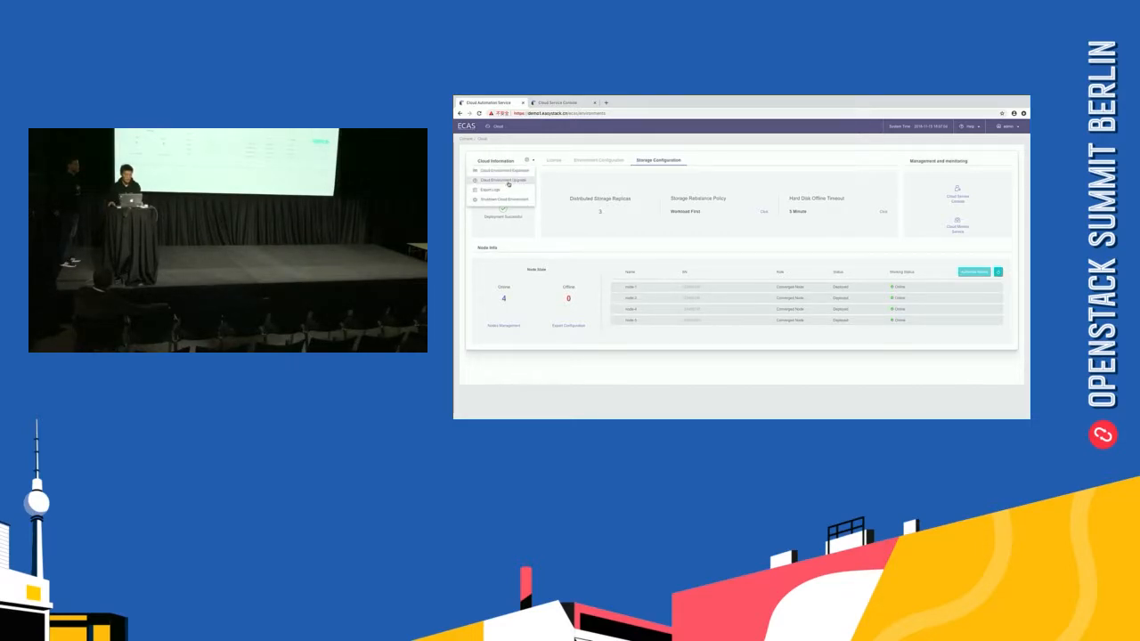
# Choose the newer EasyStack version from the version list and confirm the environment upgrade.
pyautogui.click(506, 180)
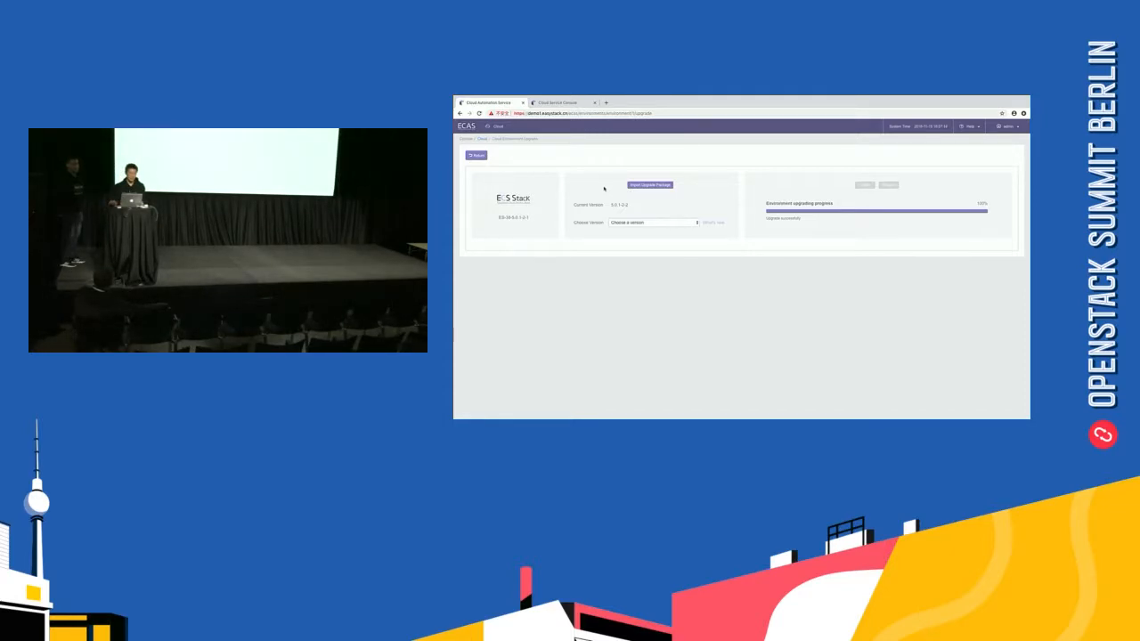
pyautogui.click(656, 222)
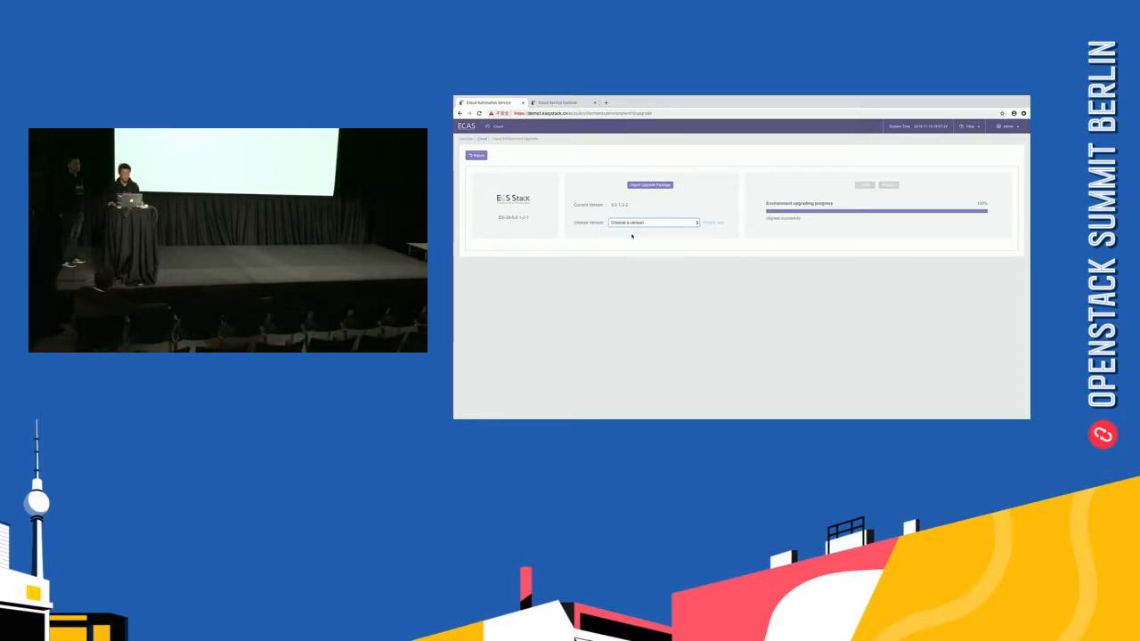
pyautogui.click(651, 223)
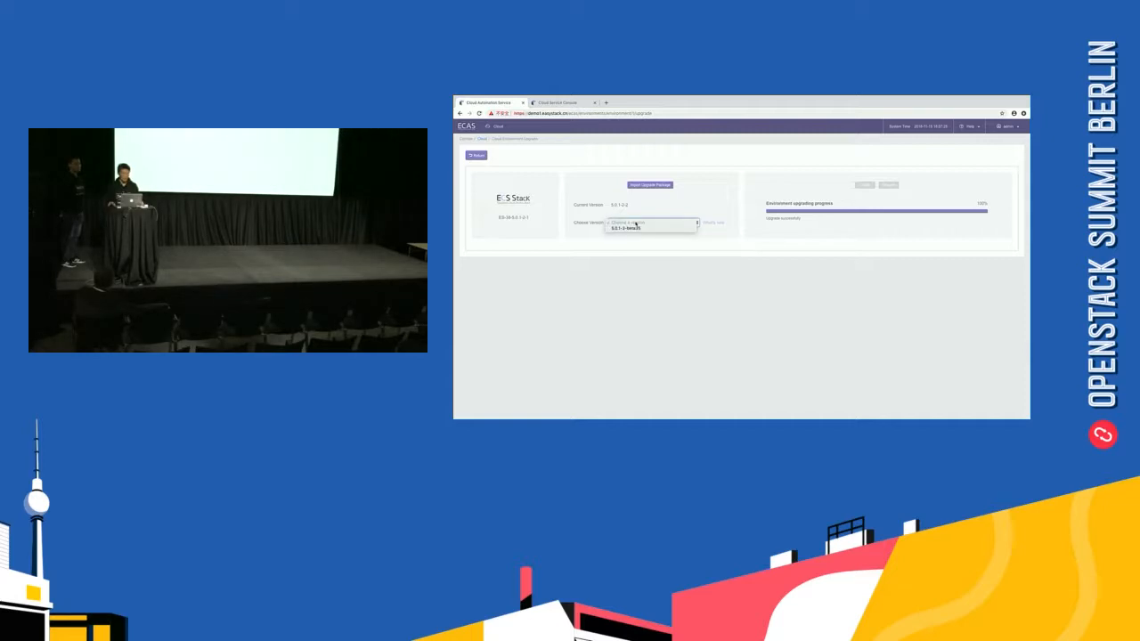
pyautogui.click(632, 228)
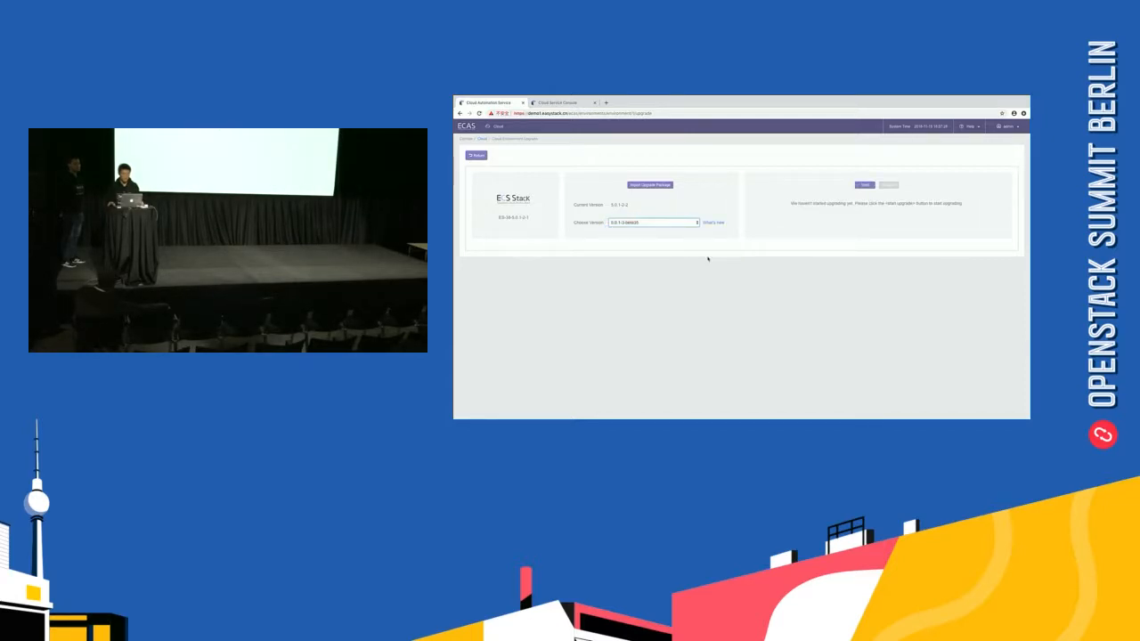
pyautogui.click(862, 183)
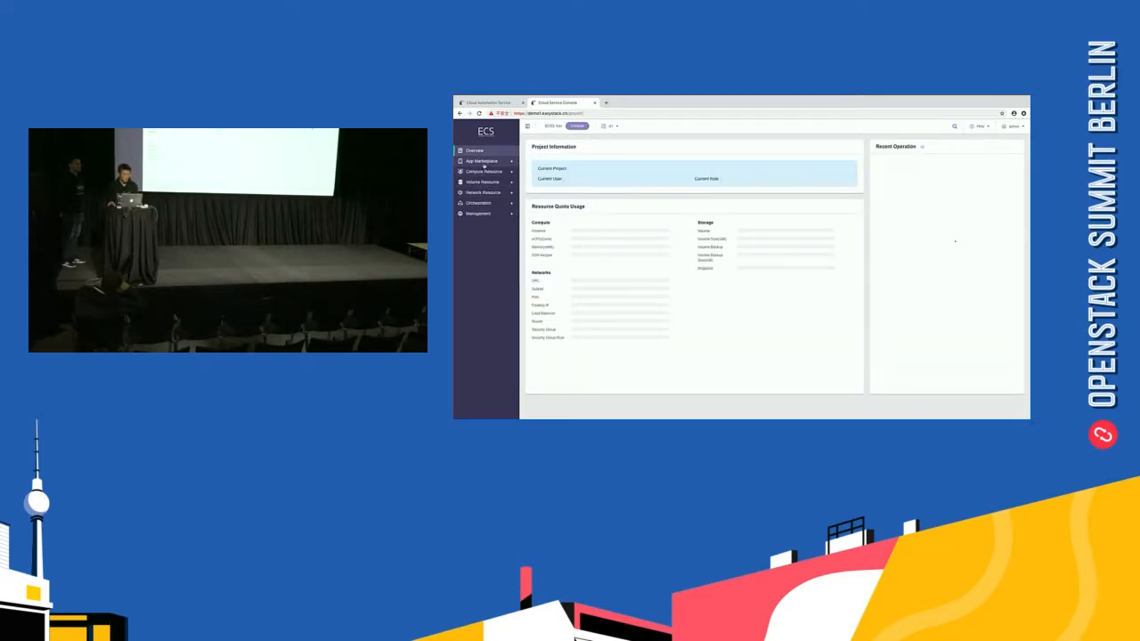
# Navigate from the project overview to the application stacks list with its single entry.
pyautogui.click(481, 161)
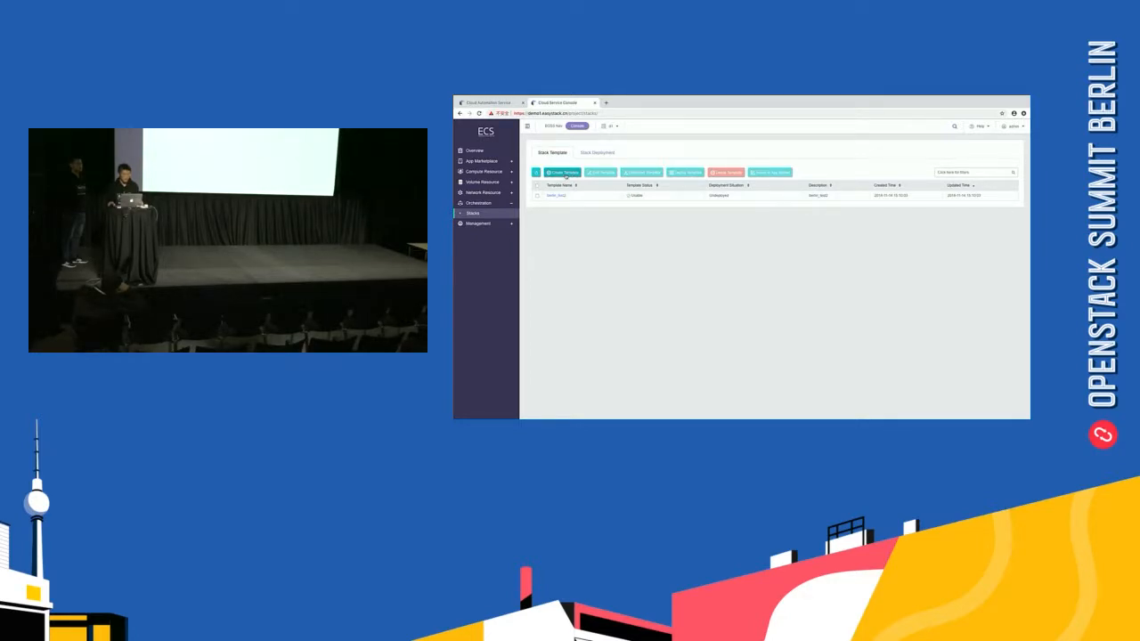
pyautogui.click(562, 171)
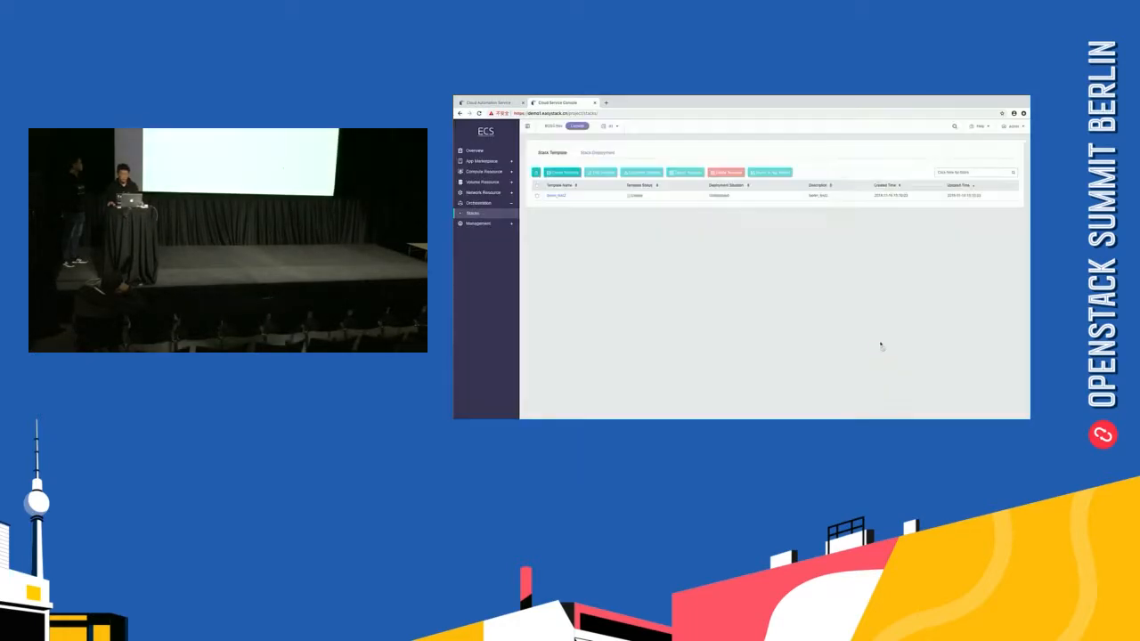
# Create a new application from the chosen app version, loading its topology in the designer.
pyautogui.click(563, 171)
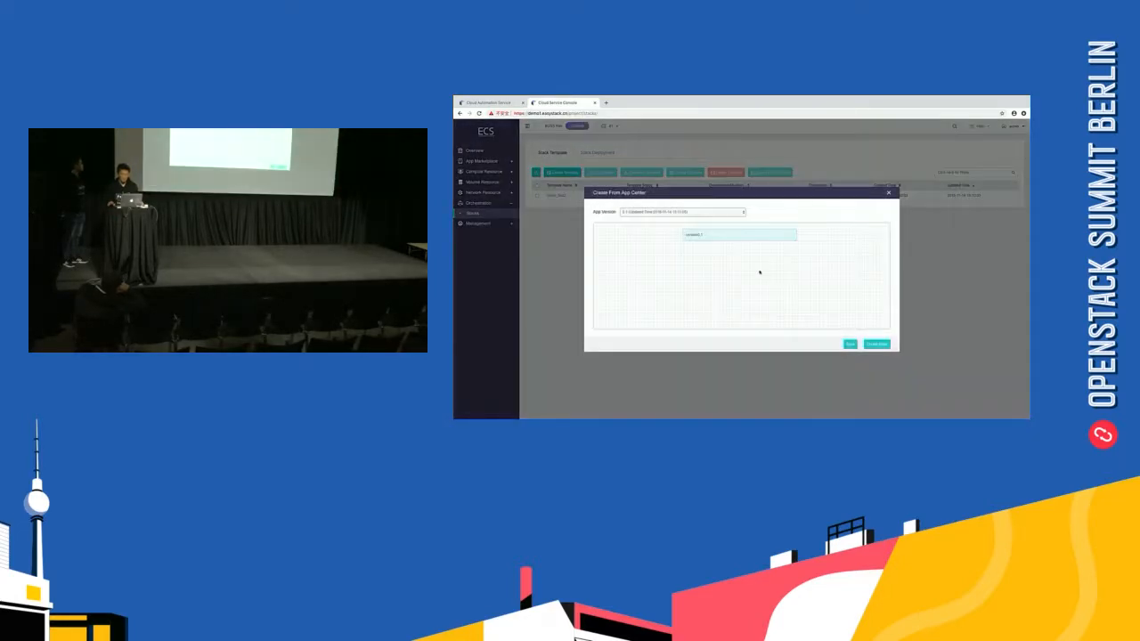
pyautogui.click(681, 212)
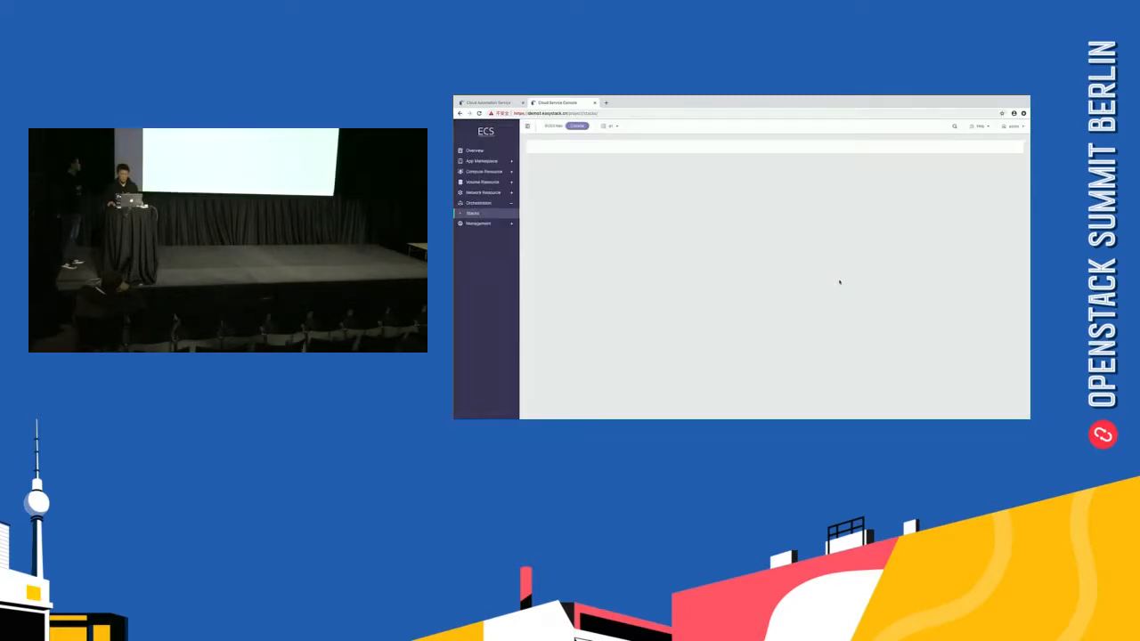
pyautogui.moveTo(723, 229)
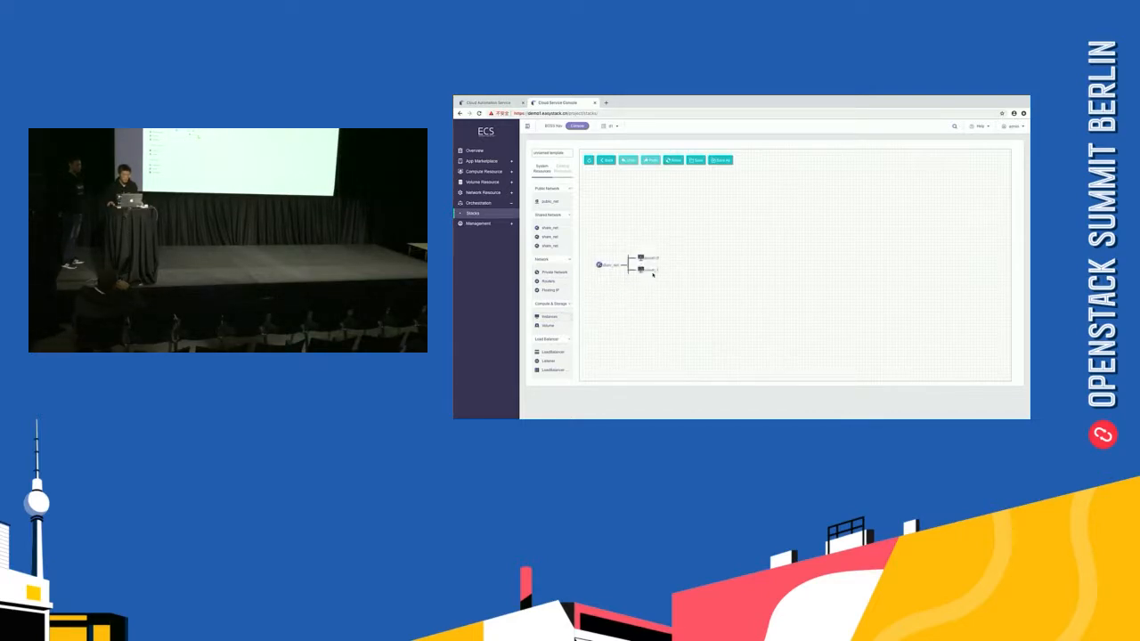
# Assign the instance keypair and link a new resource node into the topology chain.
pyautogui.click(641, 263)
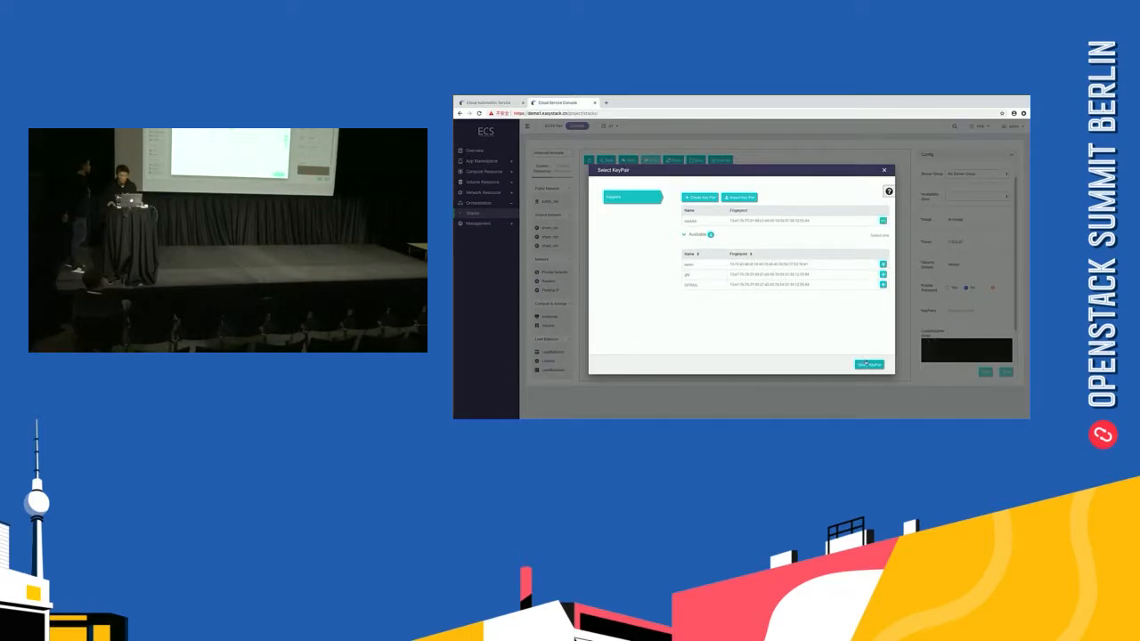
pyautogui.click(869, 363)
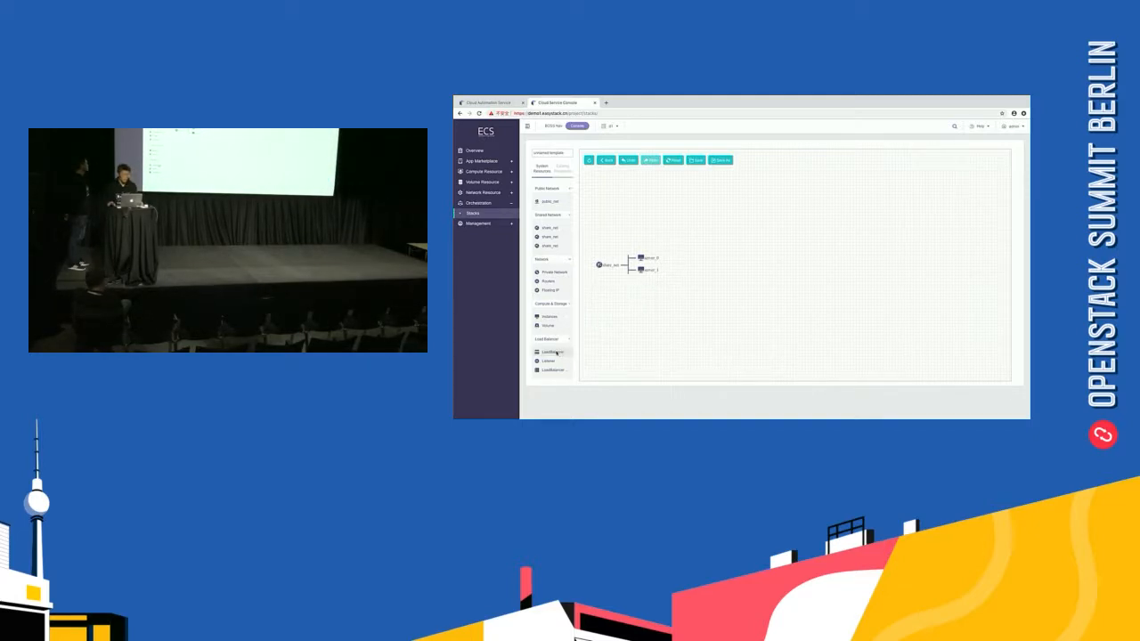
pyautogui.moveTo(552, 352); pyautogui.dragTo(644, 283)
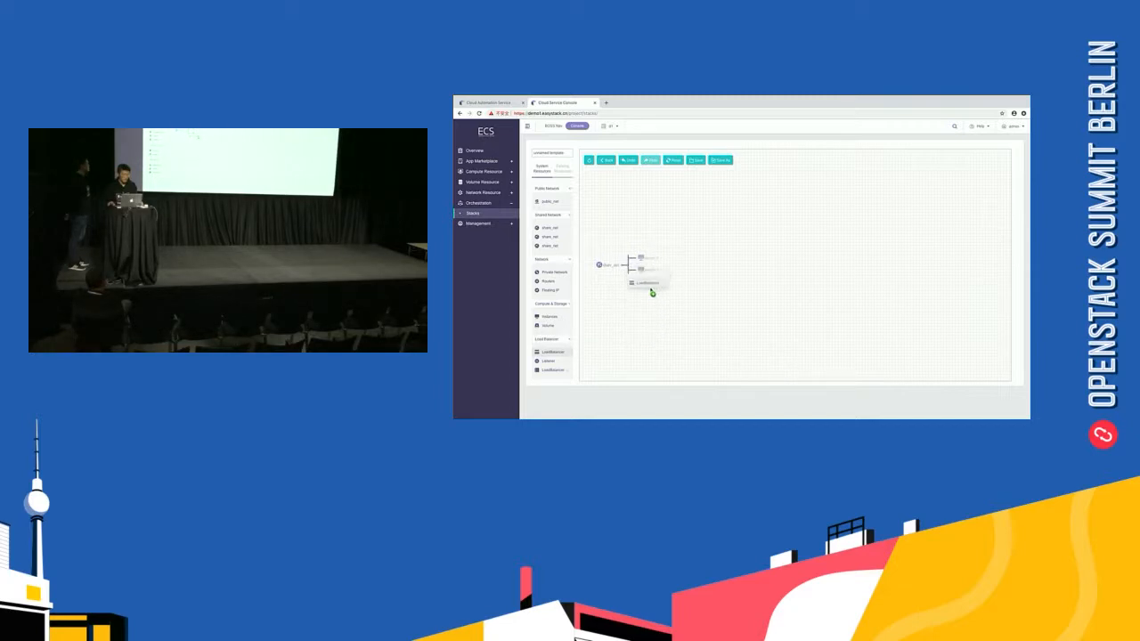
pyautogui.click(645, 283)
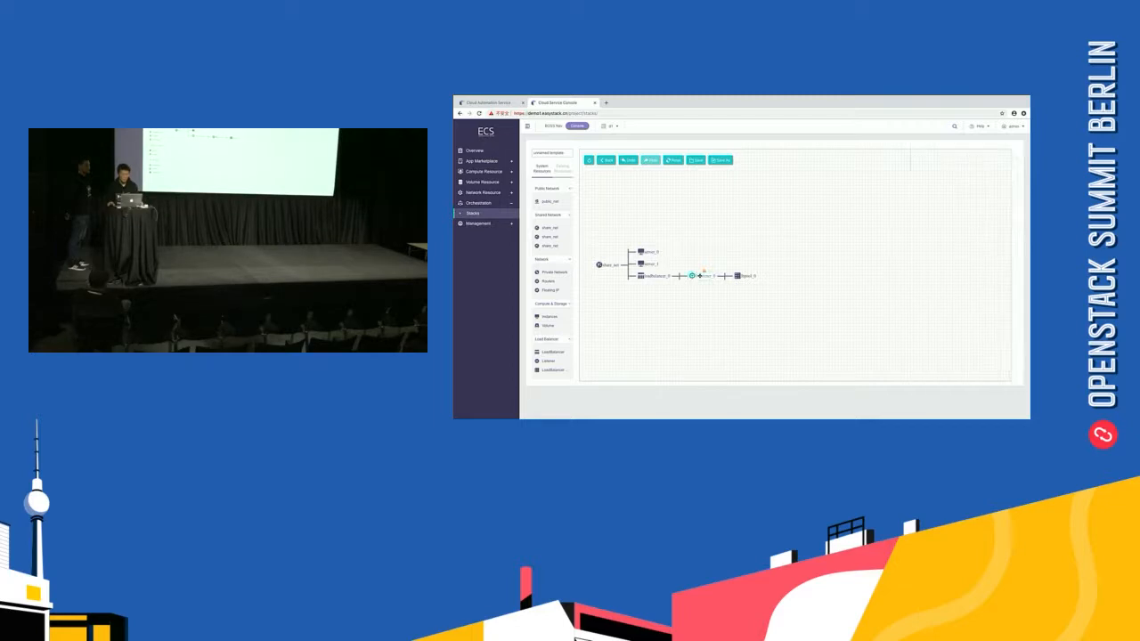
pyautogui.click(701, 274)
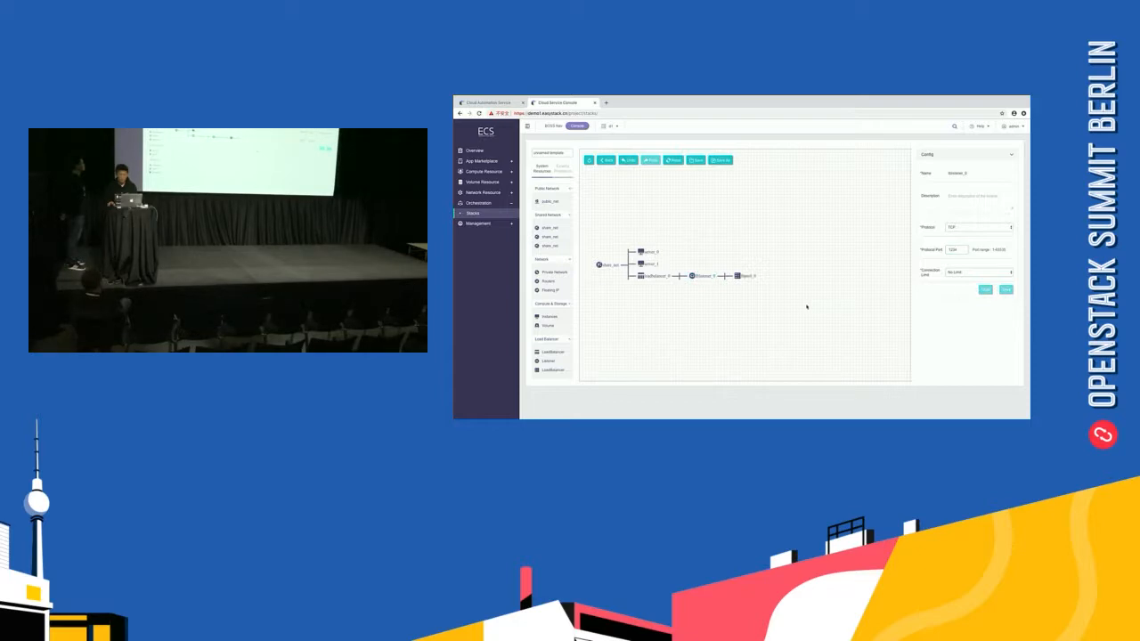
pyautogui.click(746, 274)
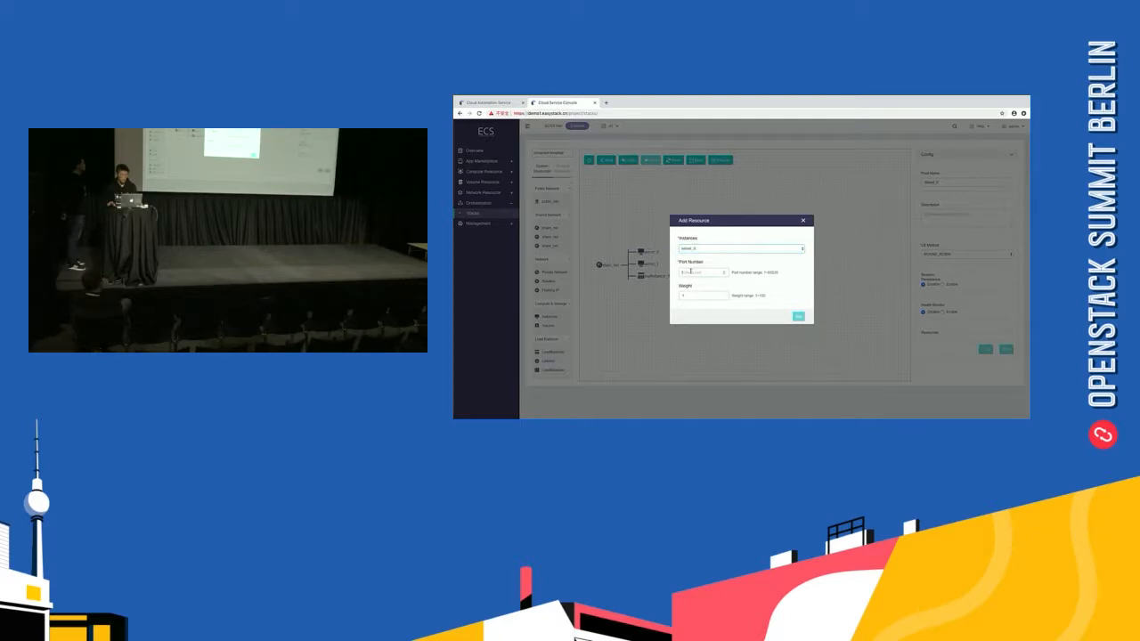
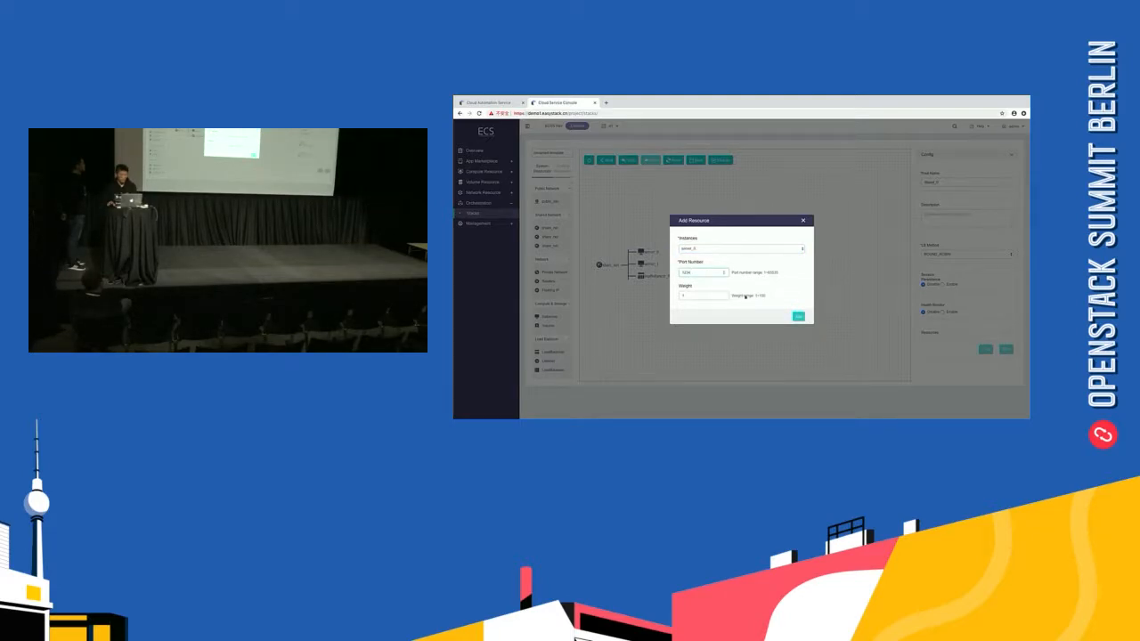
pyautogui.click(798, 317)
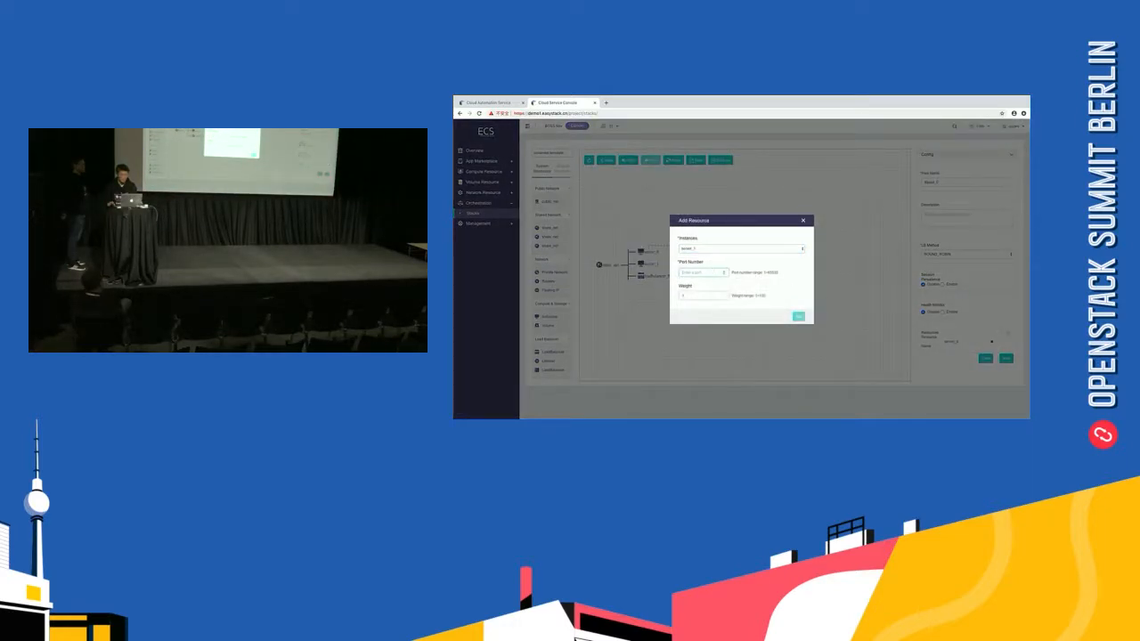
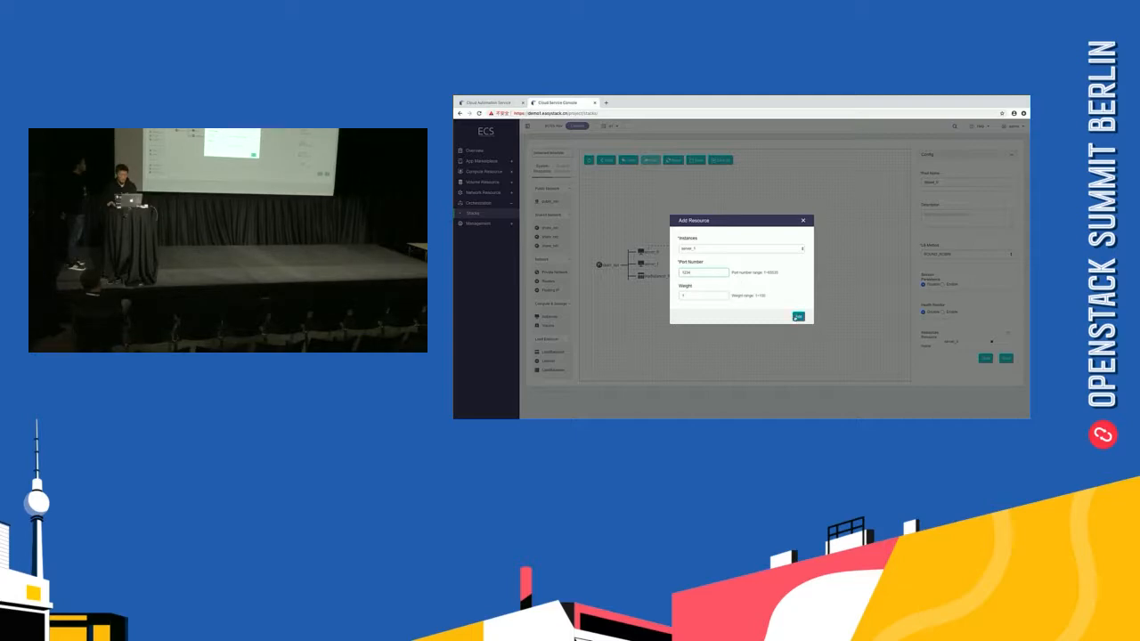
pyautogui.click(798, 317)
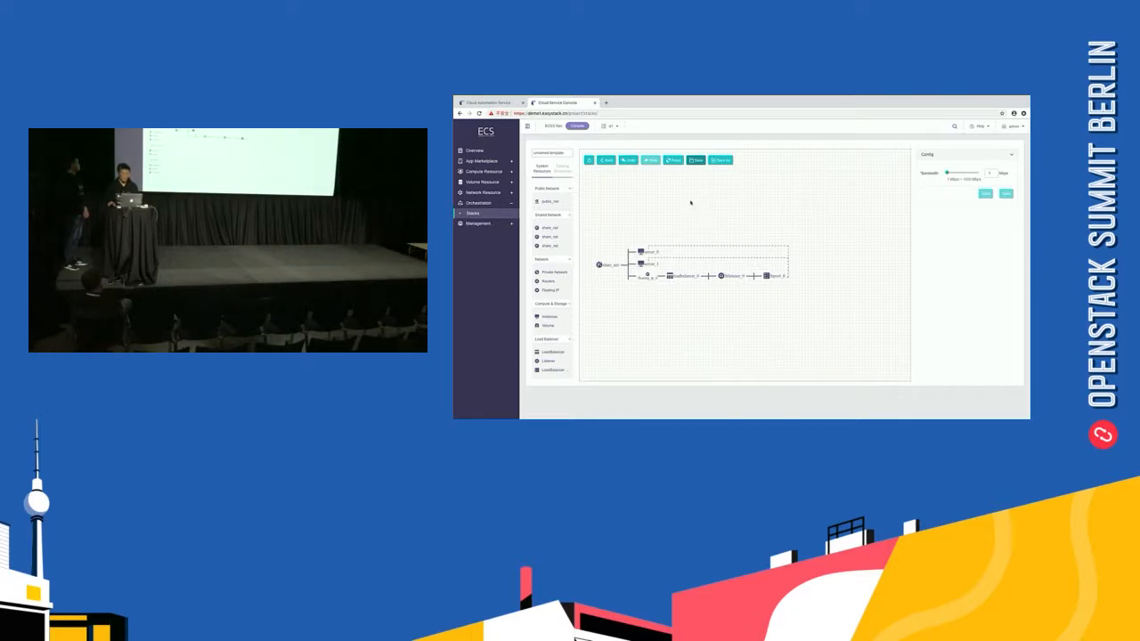
pyautogui.click(696, 161)
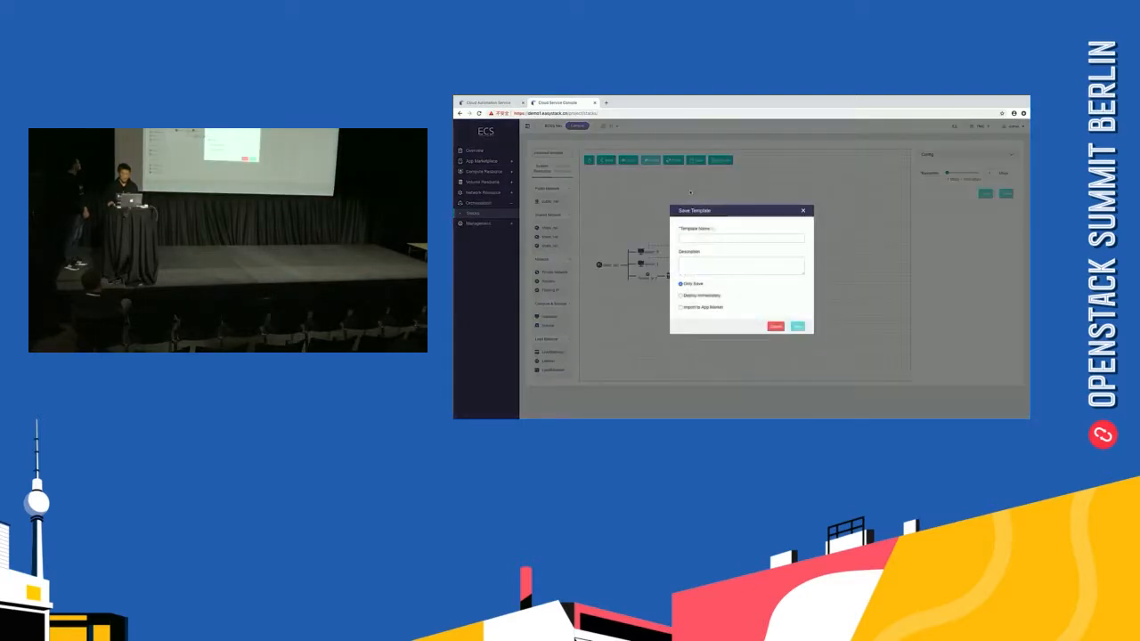
# Name the template, mark it for export to the app market, and save it.
pyautogui.click(741, 239)
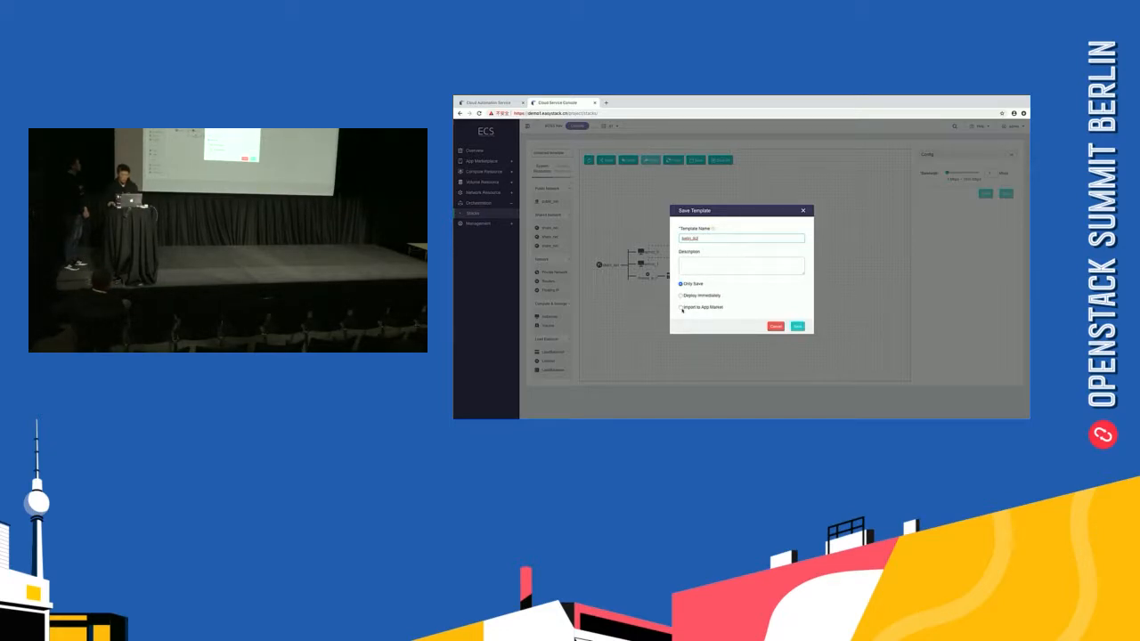
pyautogui.click(680, 306)
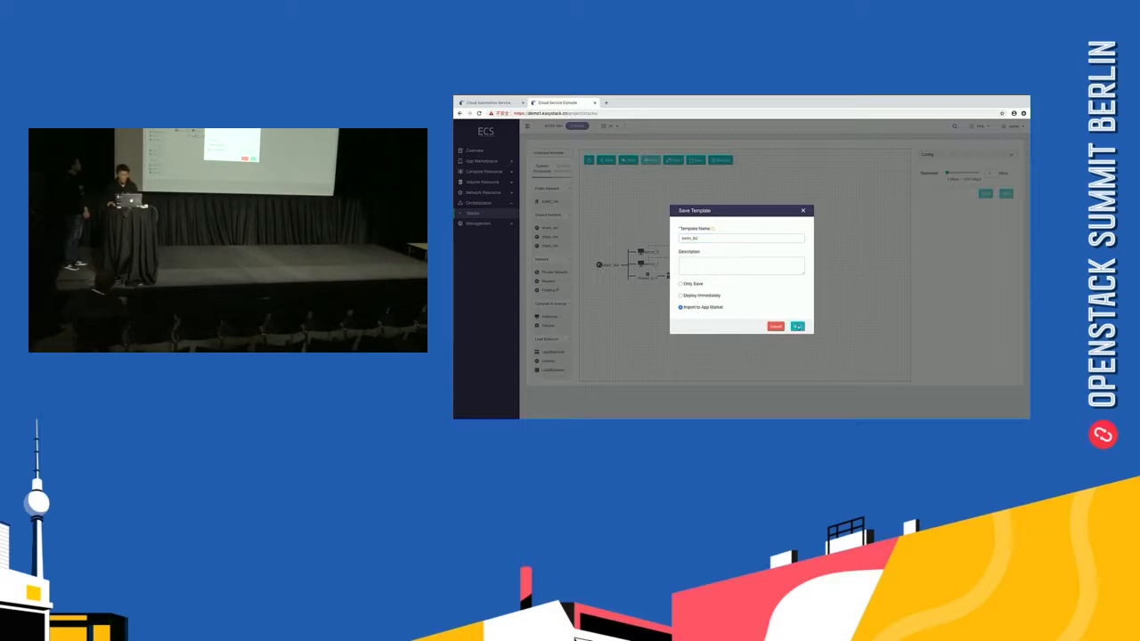
pyautogui.click(773, 326)
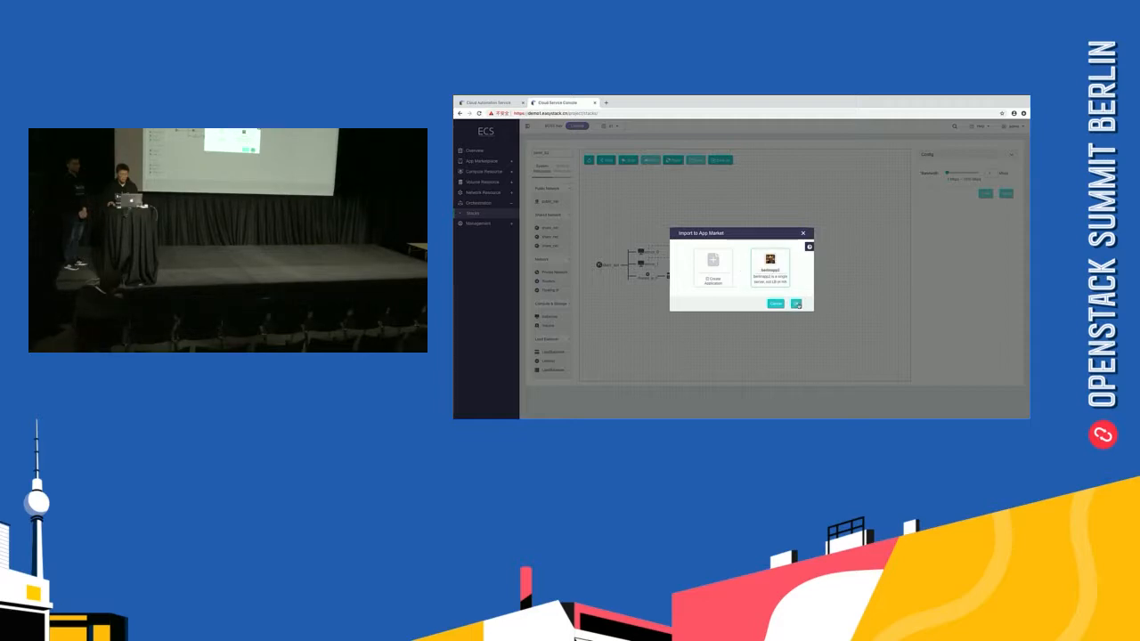
# Publish the template to the app market with description 'version1.2'.
pyautogui.click(774, 303)
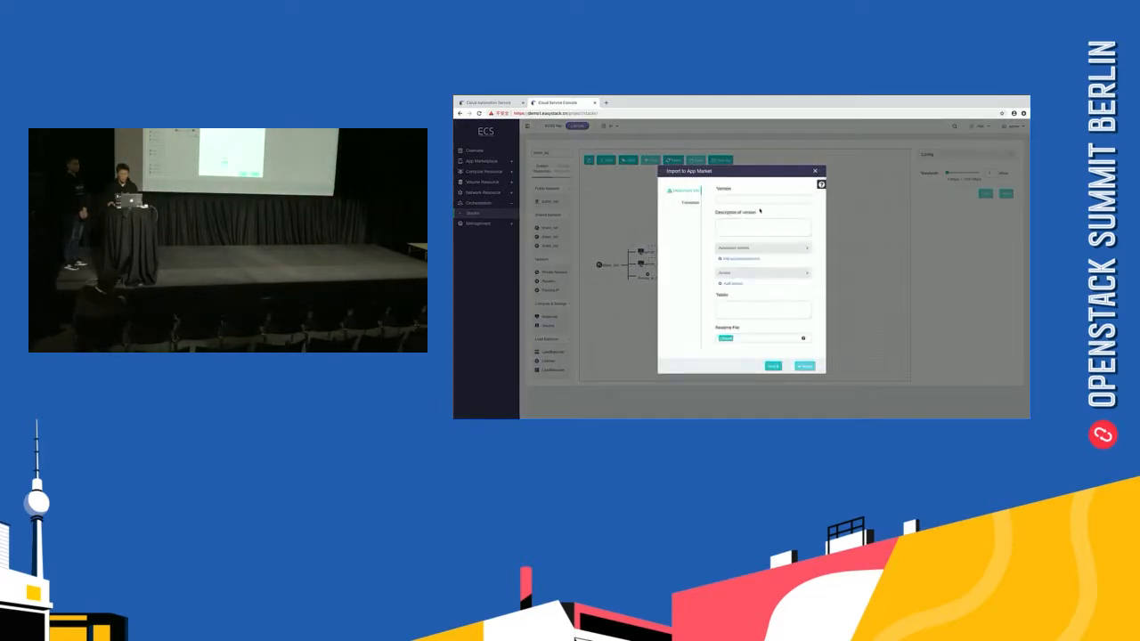
pyautogui.click(762, 197)
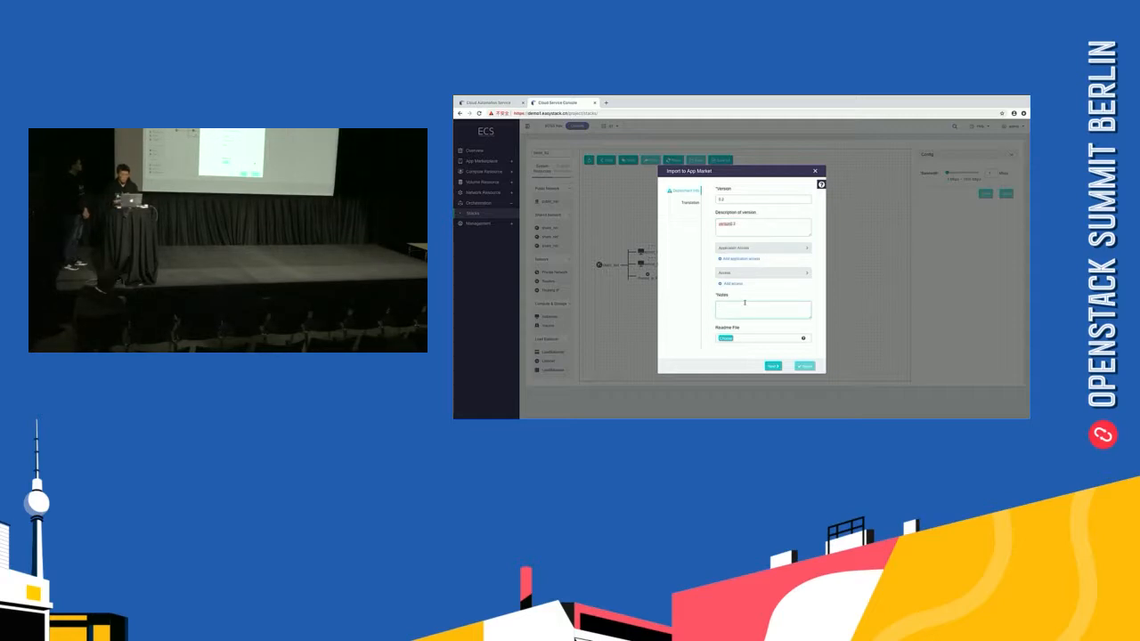
pyautogui.write('version1.2')
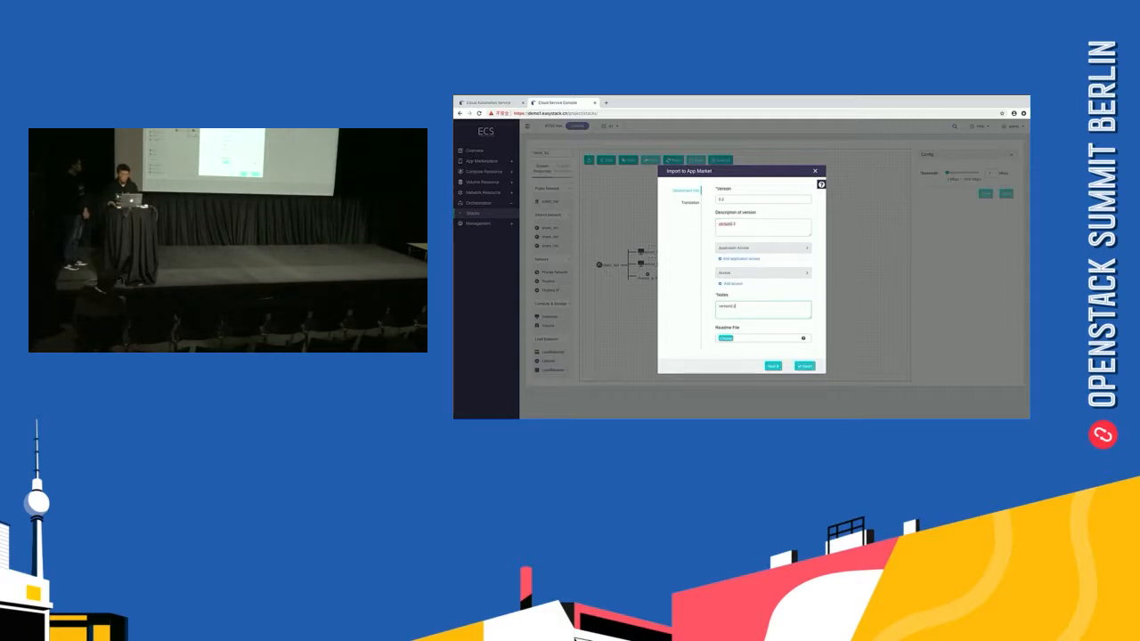
pyautogui.click(814, 171)
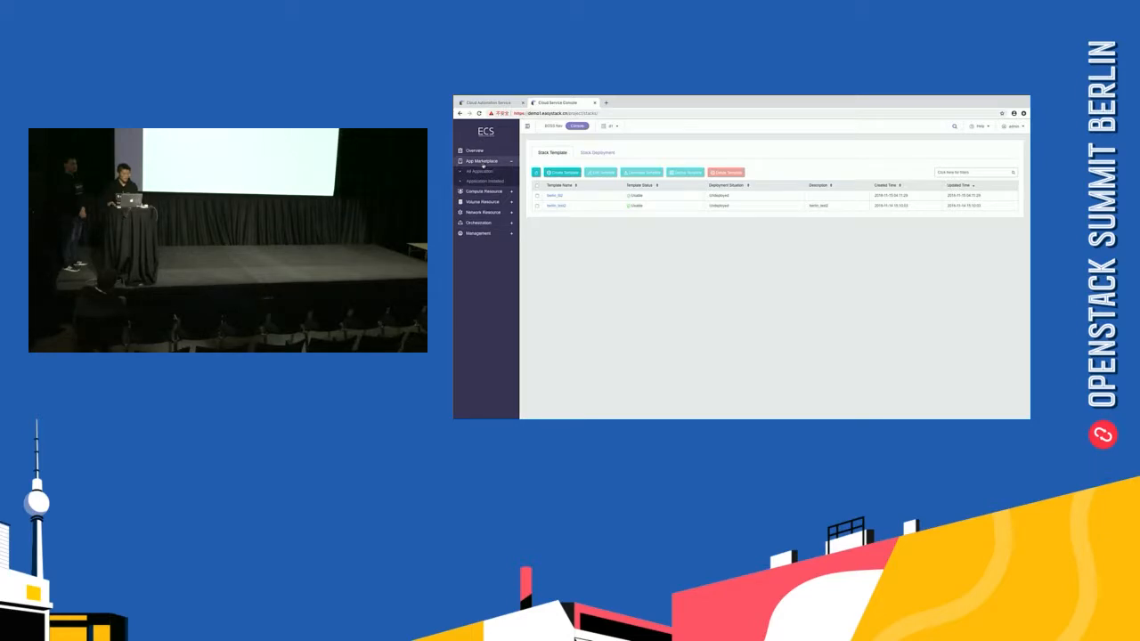
# View the published app's detail page in the app market.
pyautogui.click(481, 171)
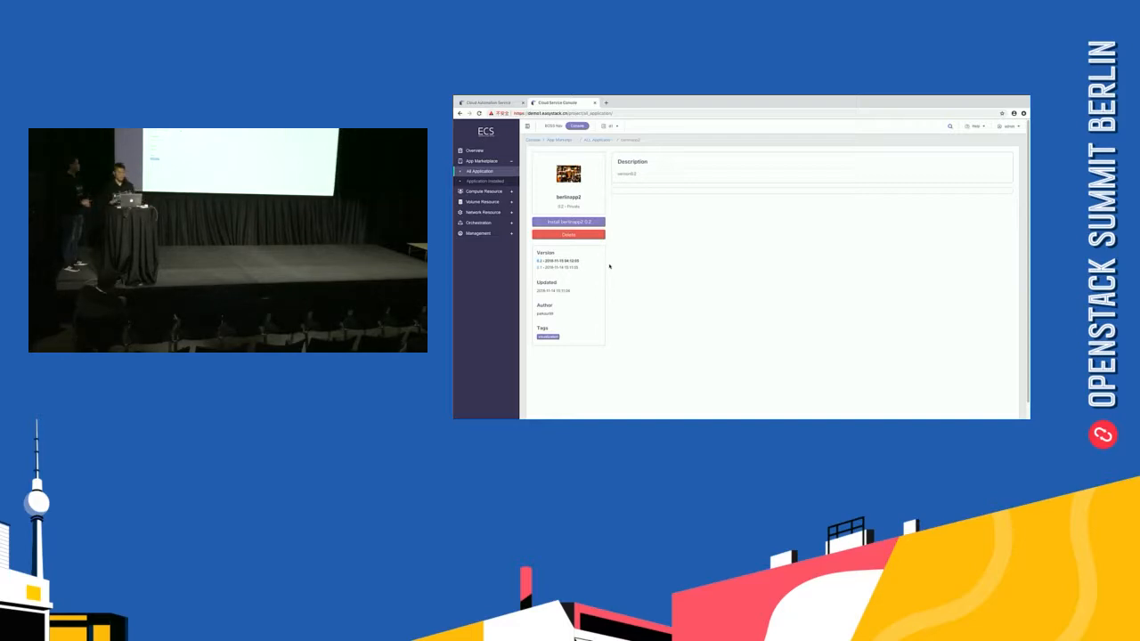
pyautogui.moveTo(653, 253)
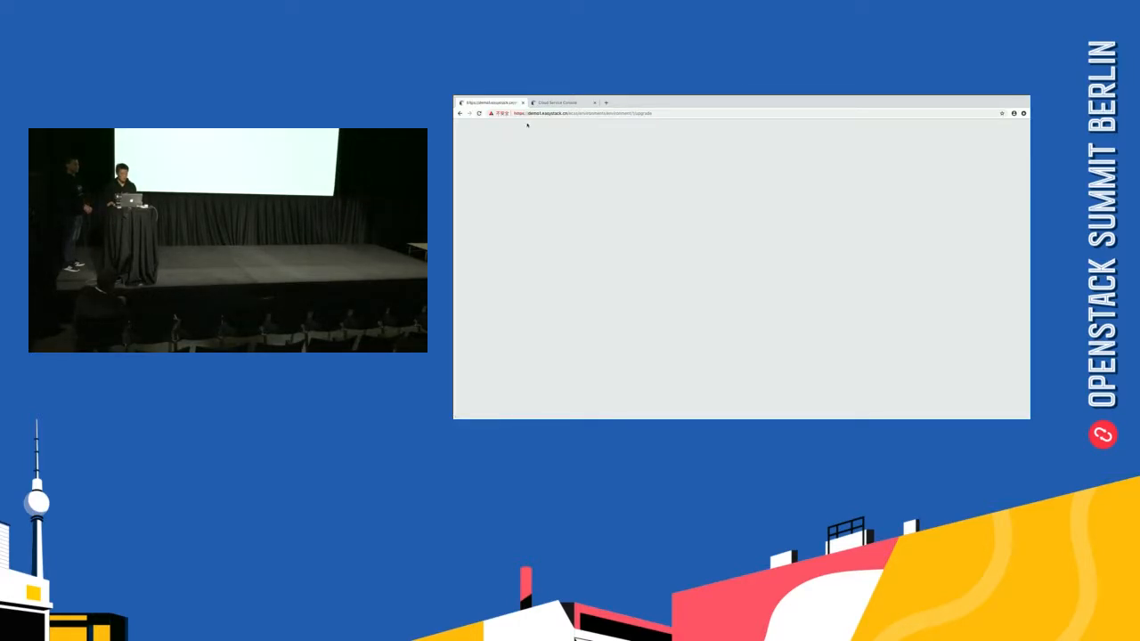
pyautogui.moveTo(559, 152)
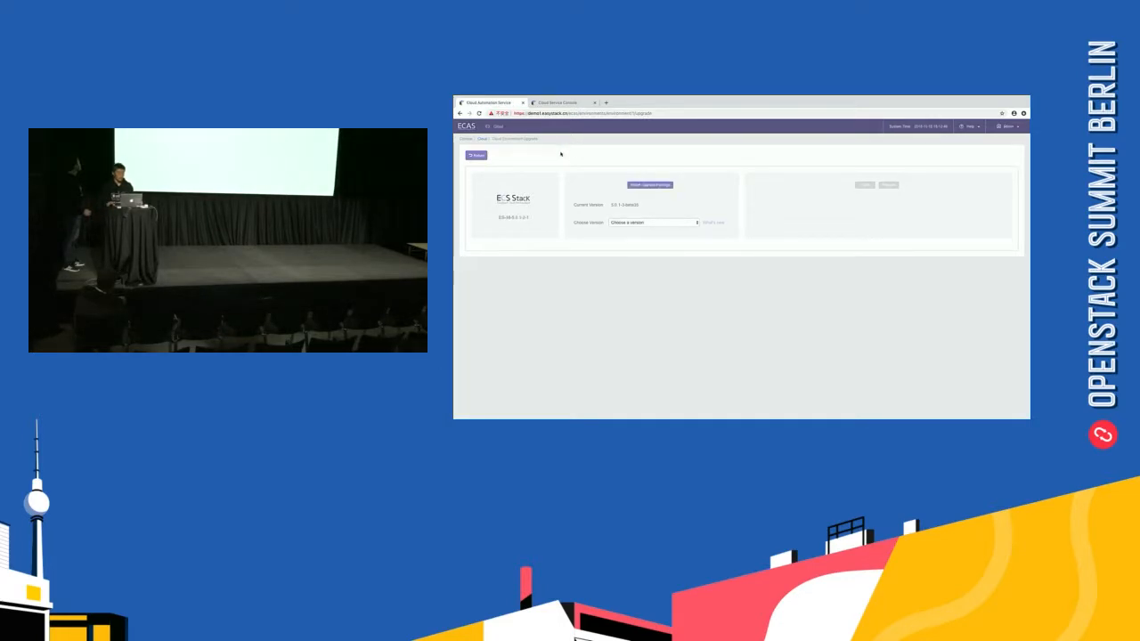
# Start the environment upgrade to the chosen version and return to the ECS overview.
pyautogui.click(656, 221)
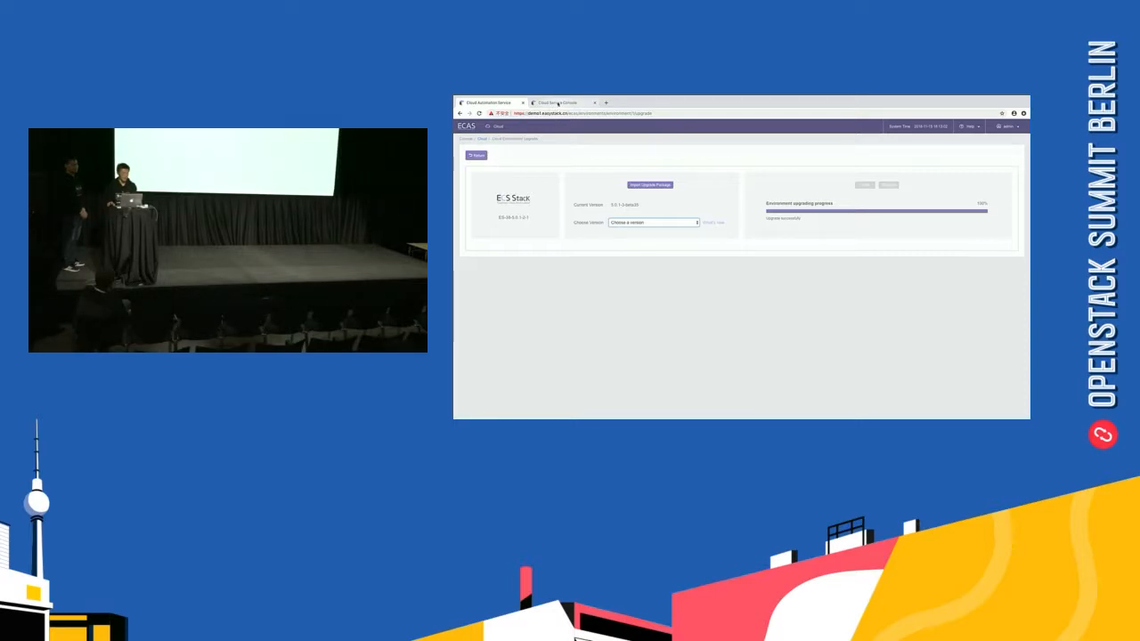
pyautogui.click(555, 101)
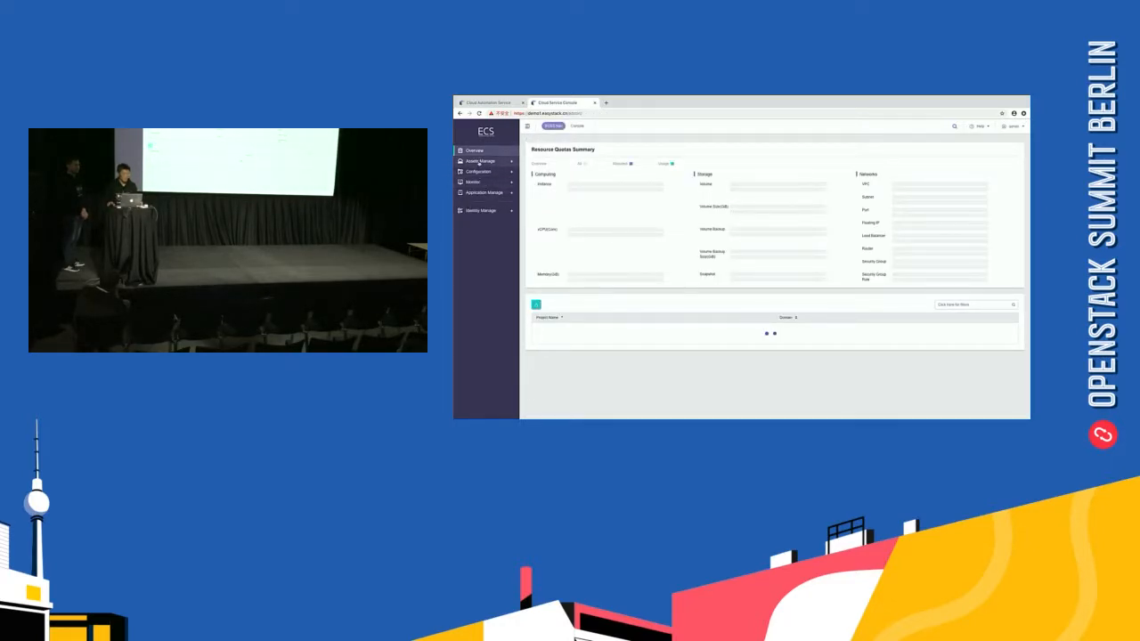
# Expand the resource sections and show the disaster recovery list with its one entry.
pyautogui.click(481, 160)
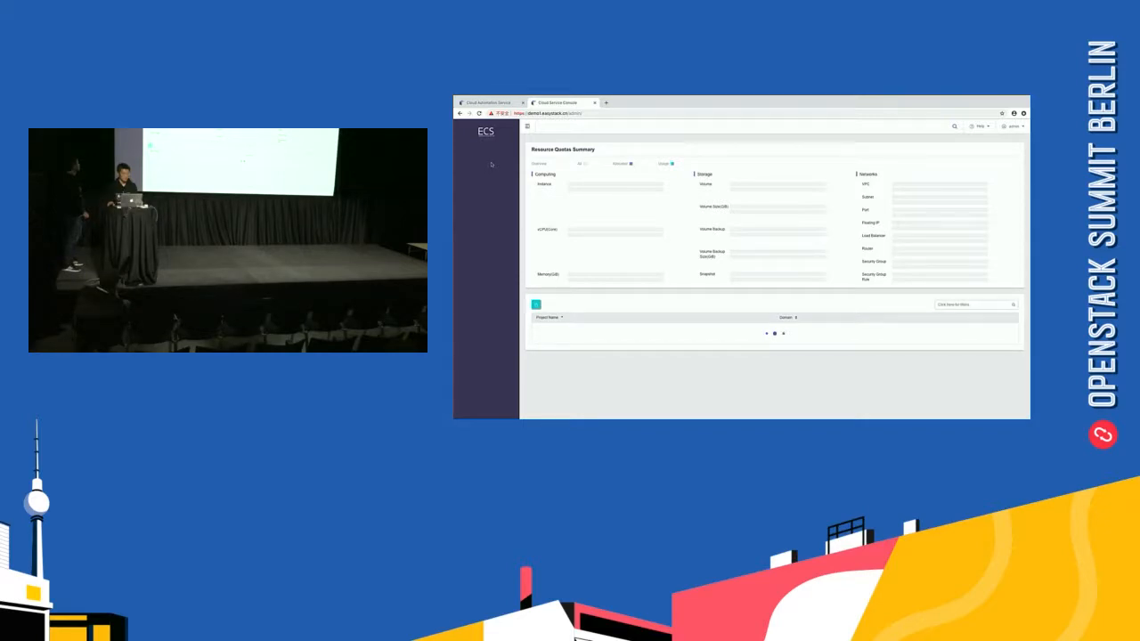
pyautogui.click(484, 160)
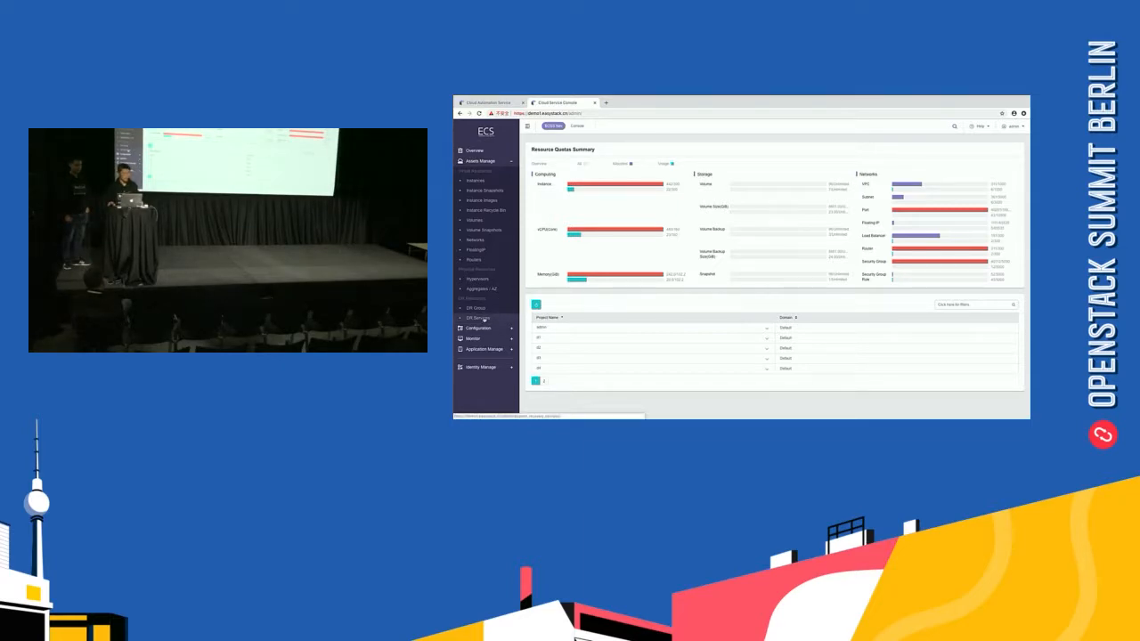
pyautogui.click(477, 317)
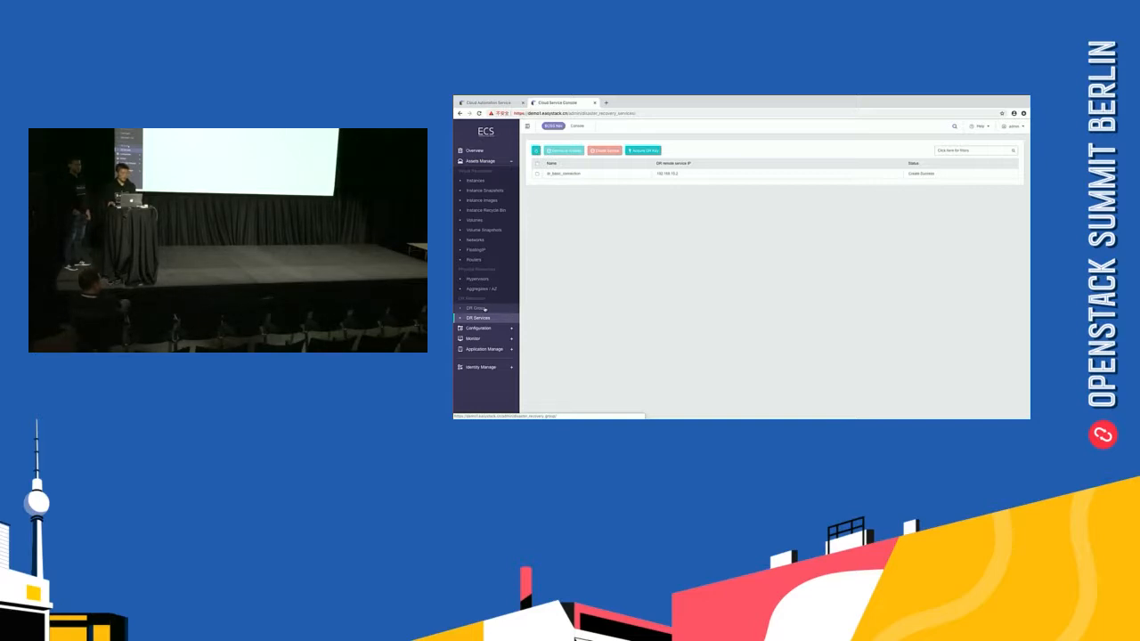
# Reach the empty DR Group list in the target project via the project information page.
pyautogui.click(473, 308)
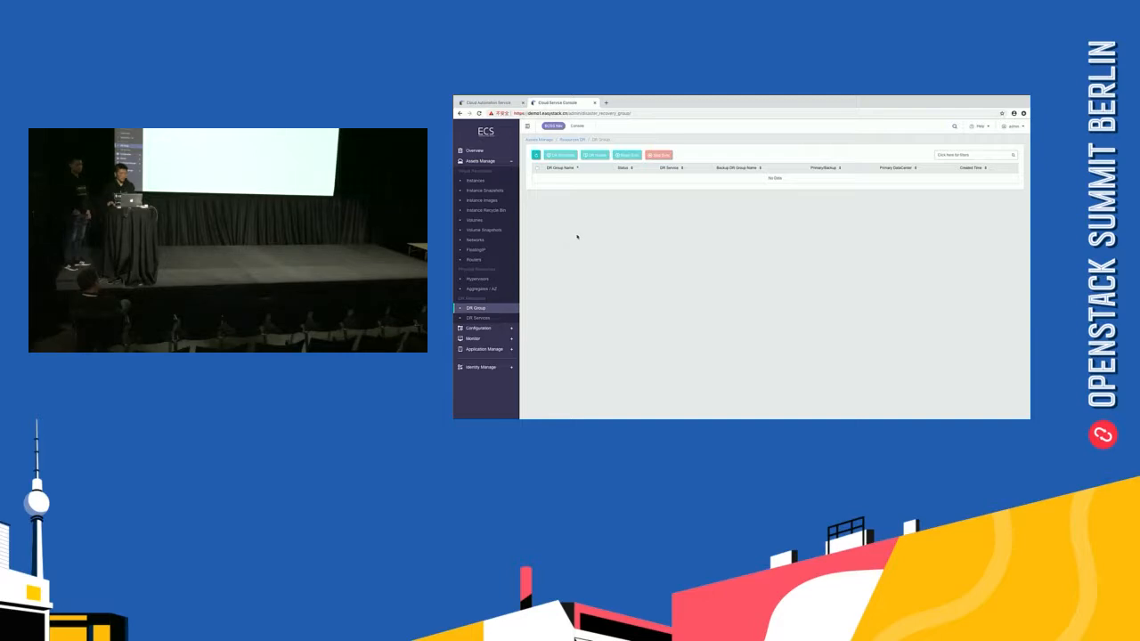
pyautogui.moveTo(588, 246)
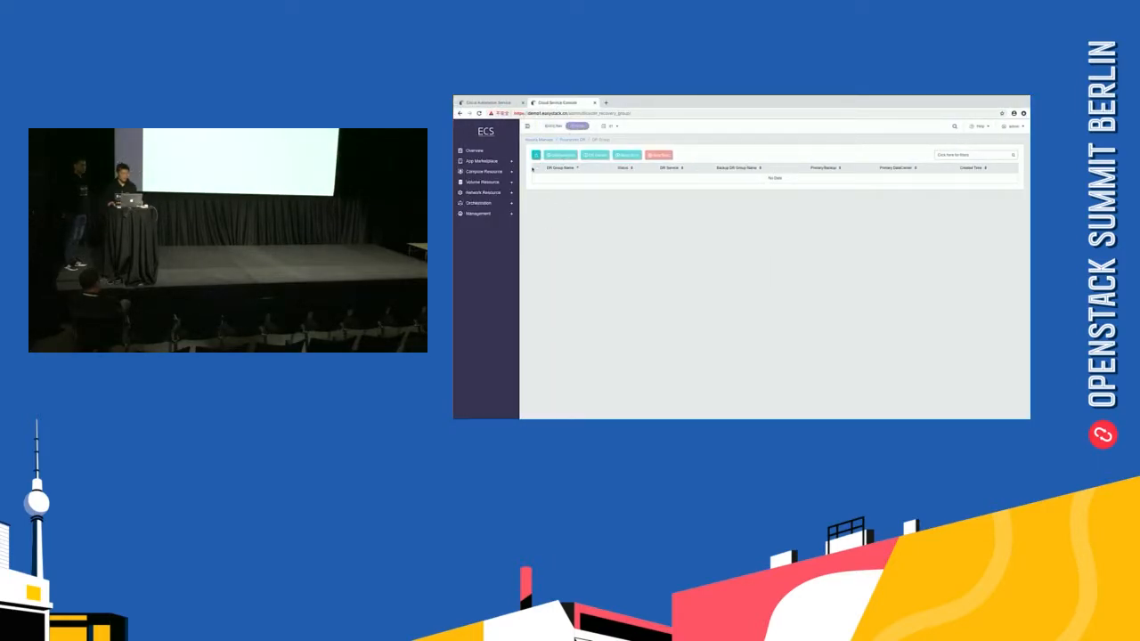
pyautogui.click(474, 150)
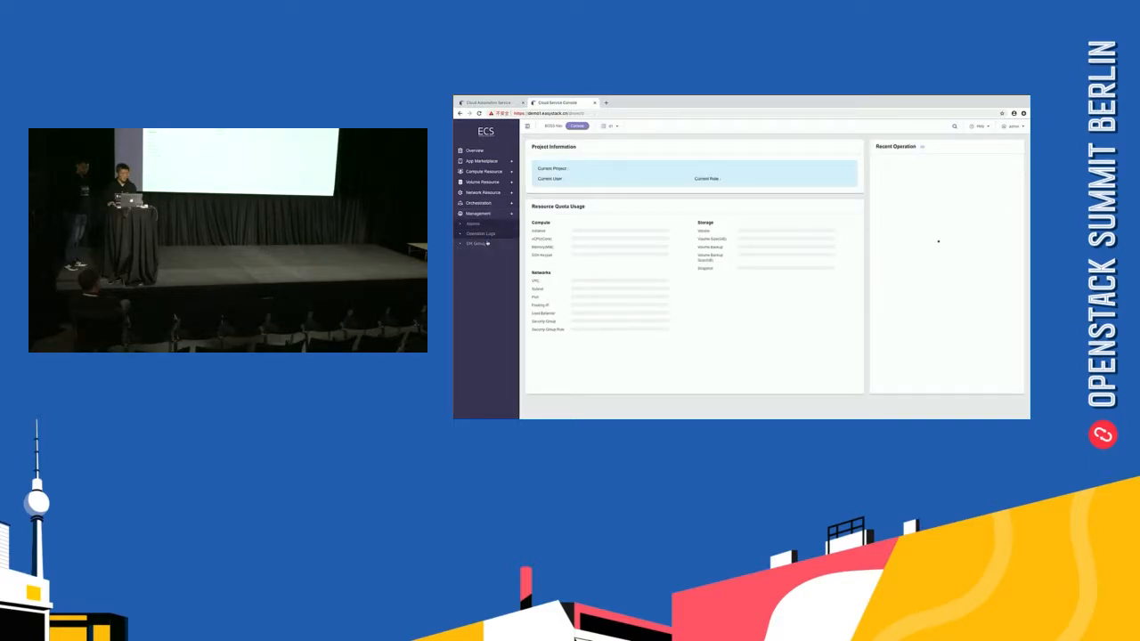
pyautogui.click(478, 242)
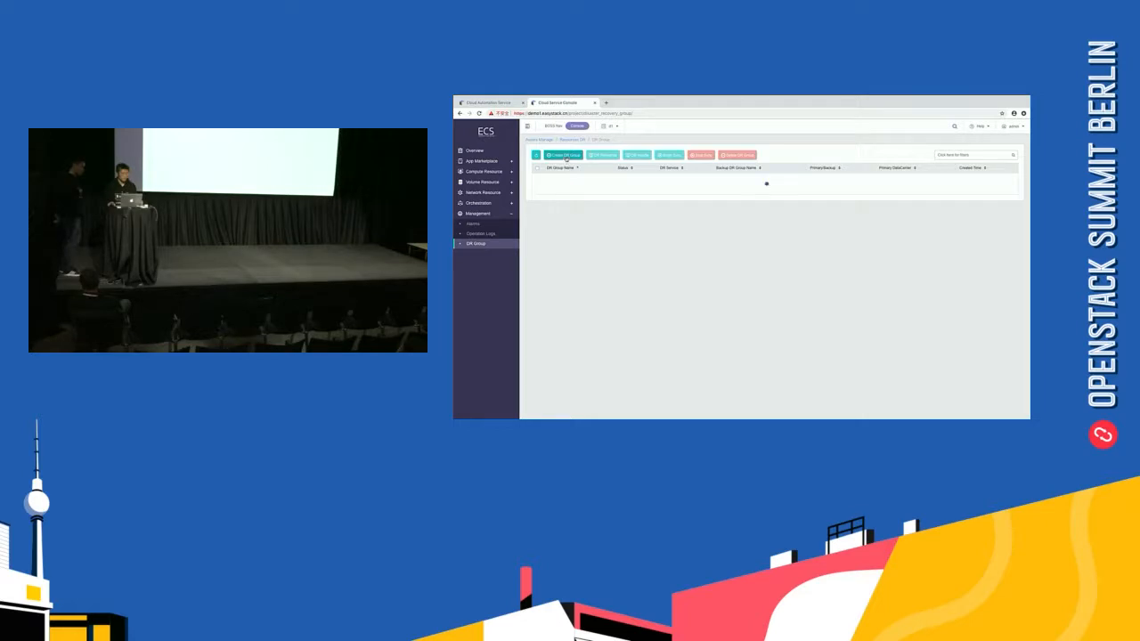
# Name the new DR group 'test'.
pyautogui.click(562, 155)
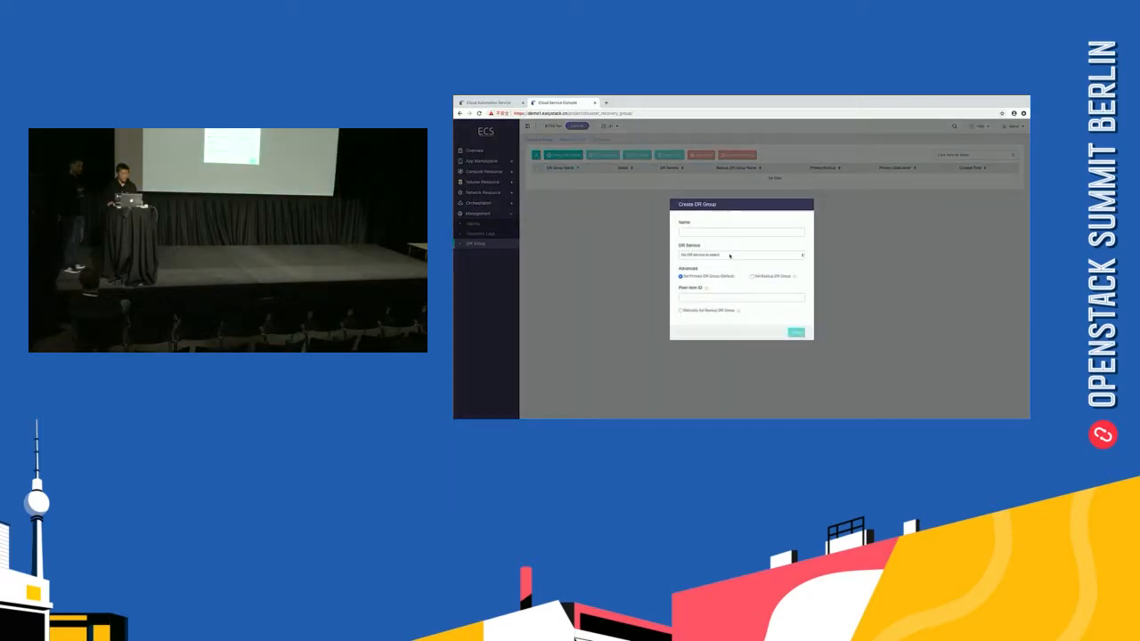
pyautogui.write('test')
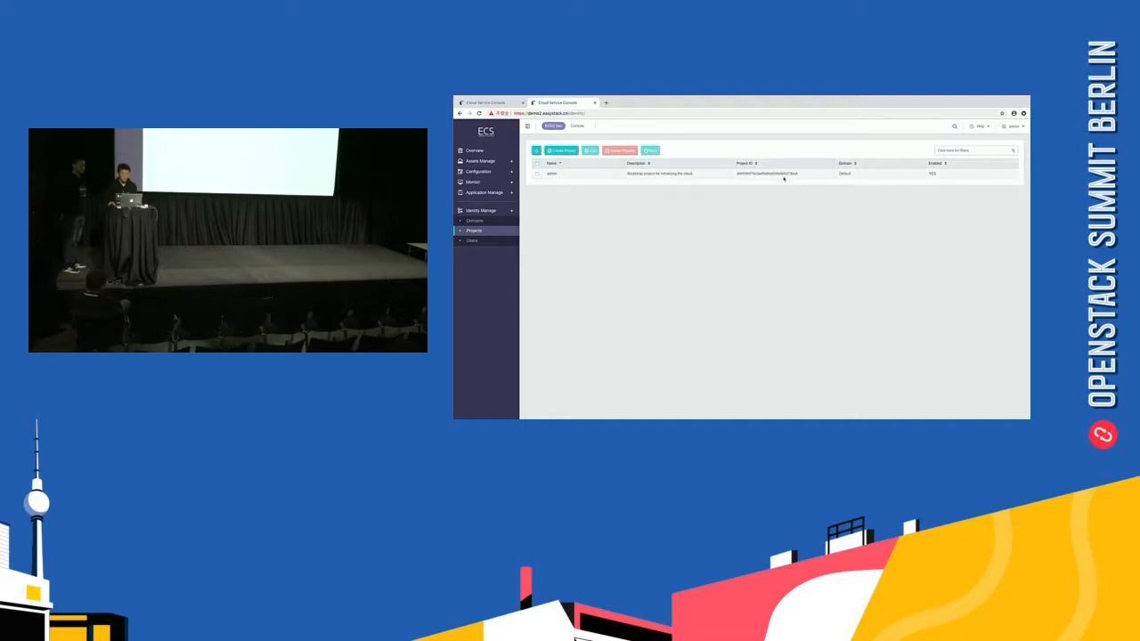
# Copy the project ID from Identity > Projects and paste it as the Peer Project ID.
pyautogui.rightClick(780, 175)
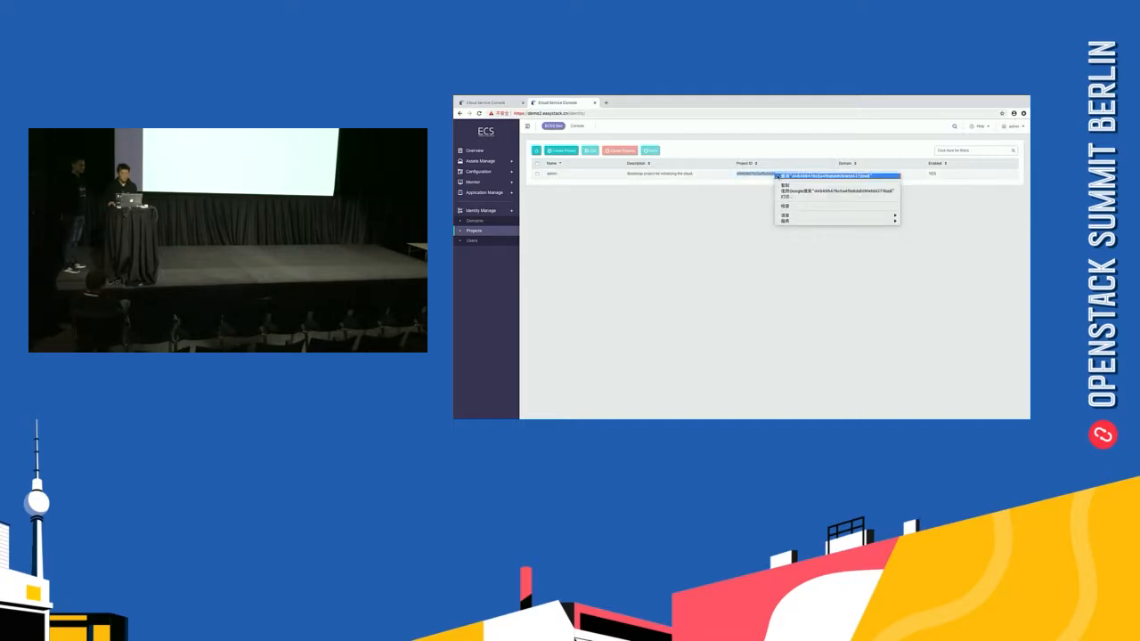
pyautogui.click(783, 185)
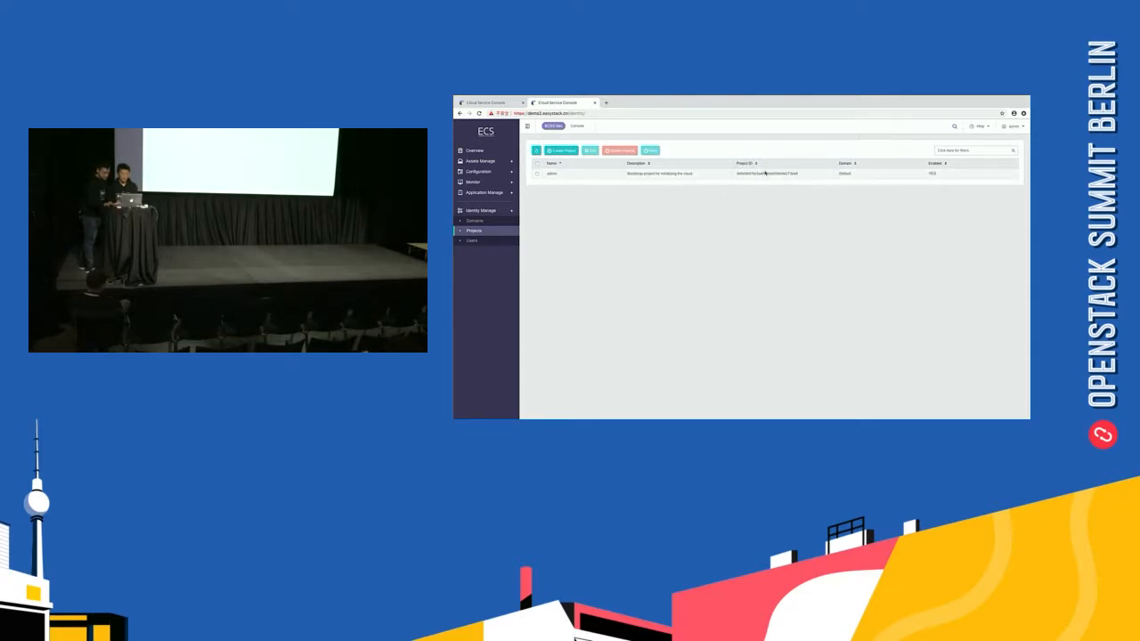
pyautogui.rightClick(768, 174)
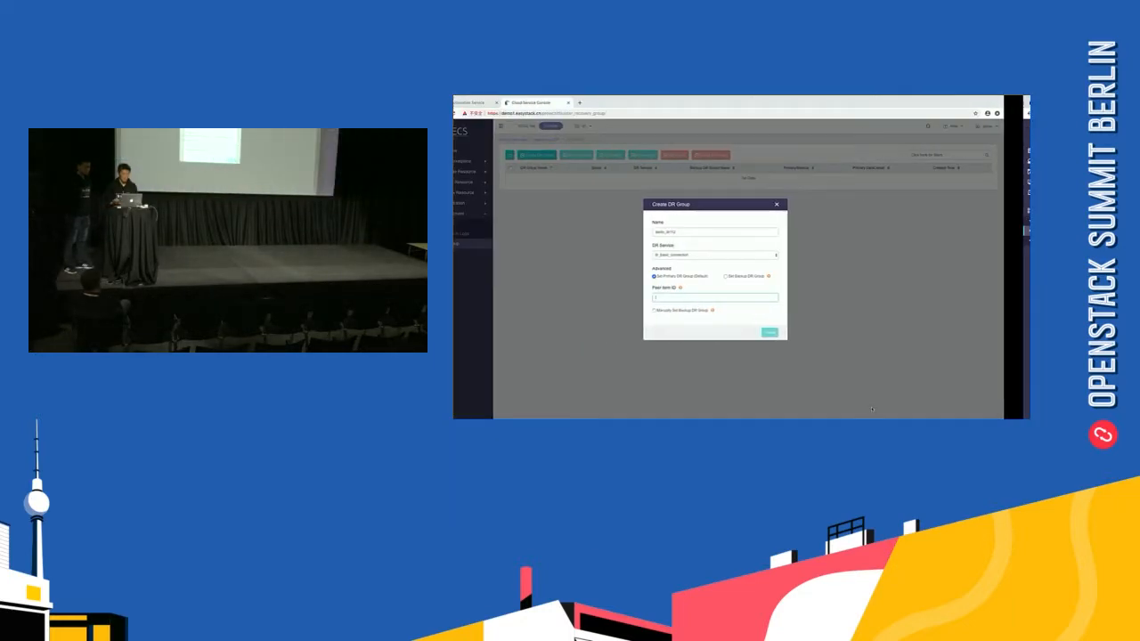
pyautogui.rightClick(745, 298)
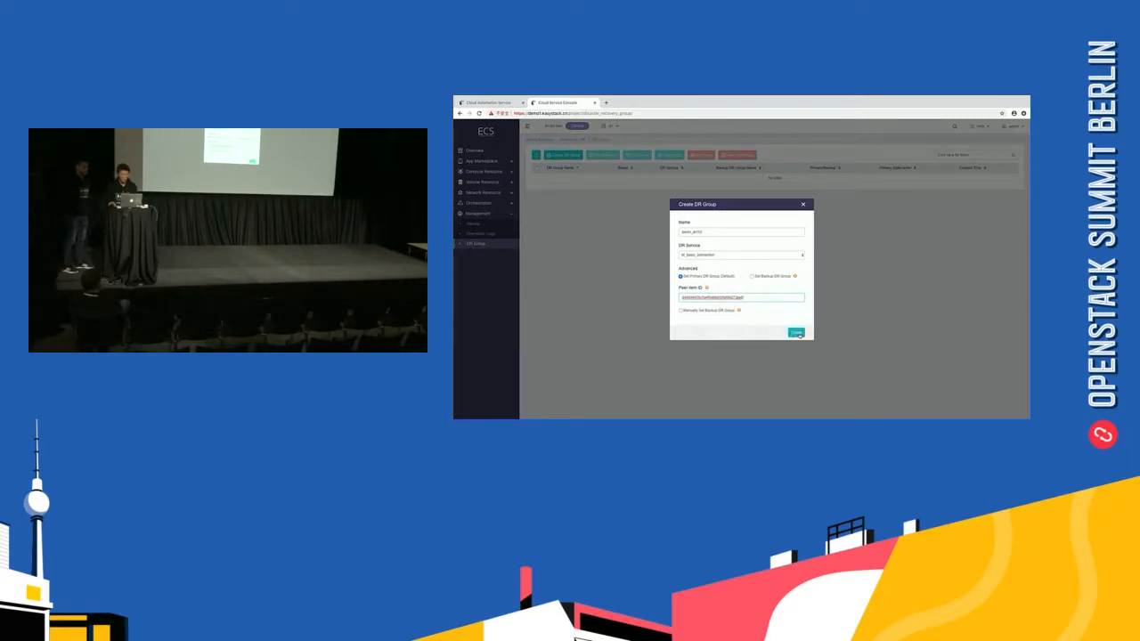
# Create the DR group 'test' and view its details with an empty Resources list.
pyautogui.click(794, 333)
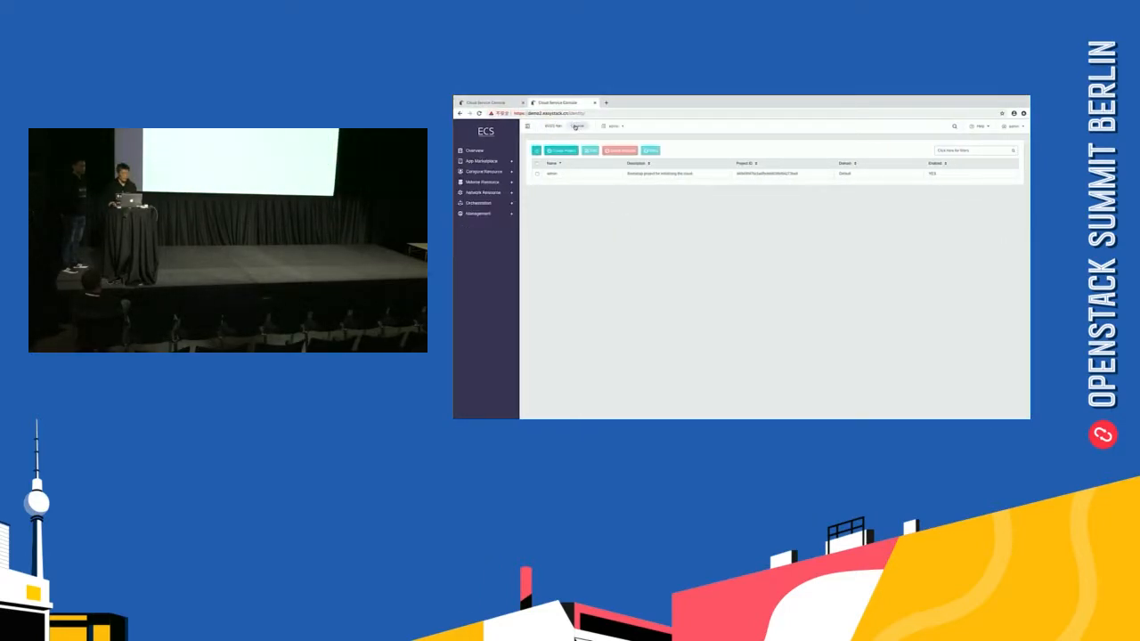
pyautogui.click(474, 150)
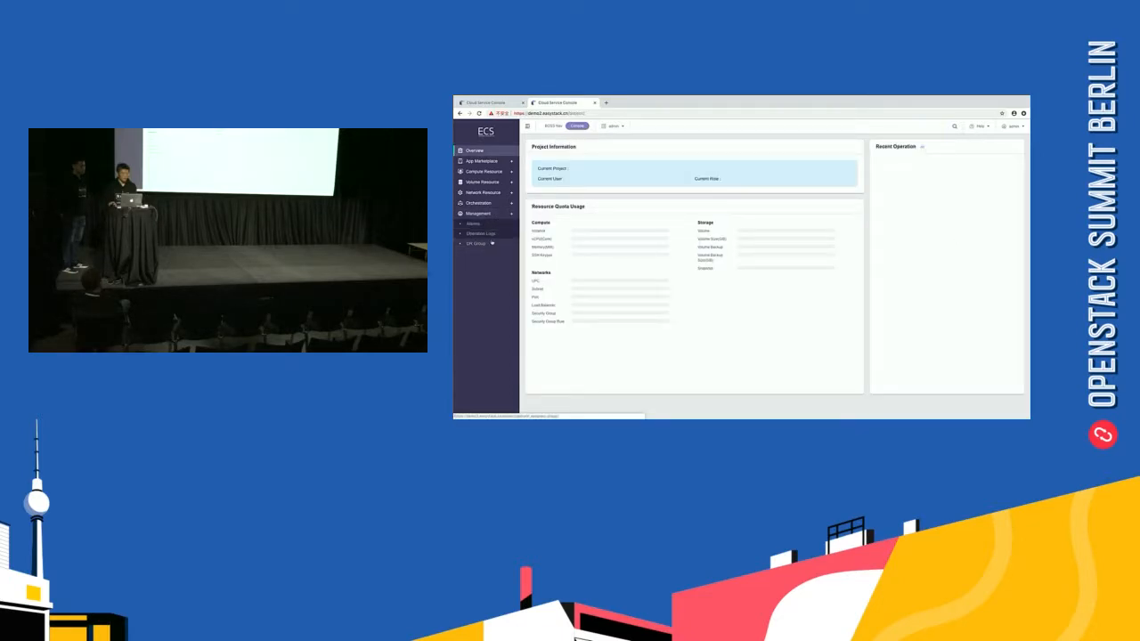
pyautogui.click(475, 242)
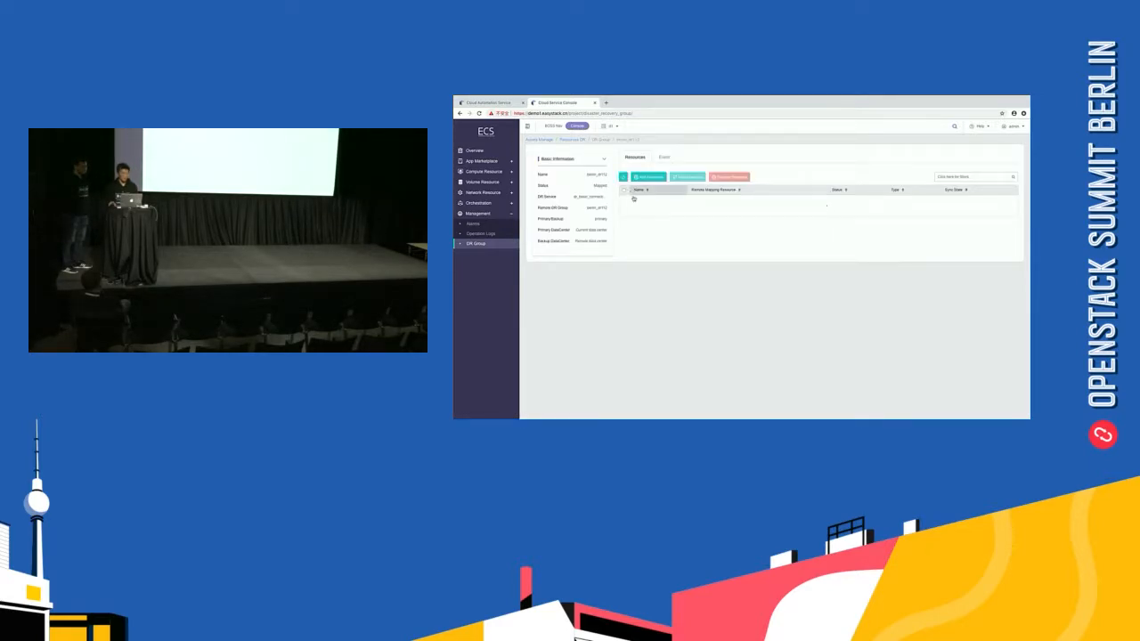
# Move the VM from Unrelated to Associated resources and enter authorization 'add'.
pyautogui.click(648, 176)
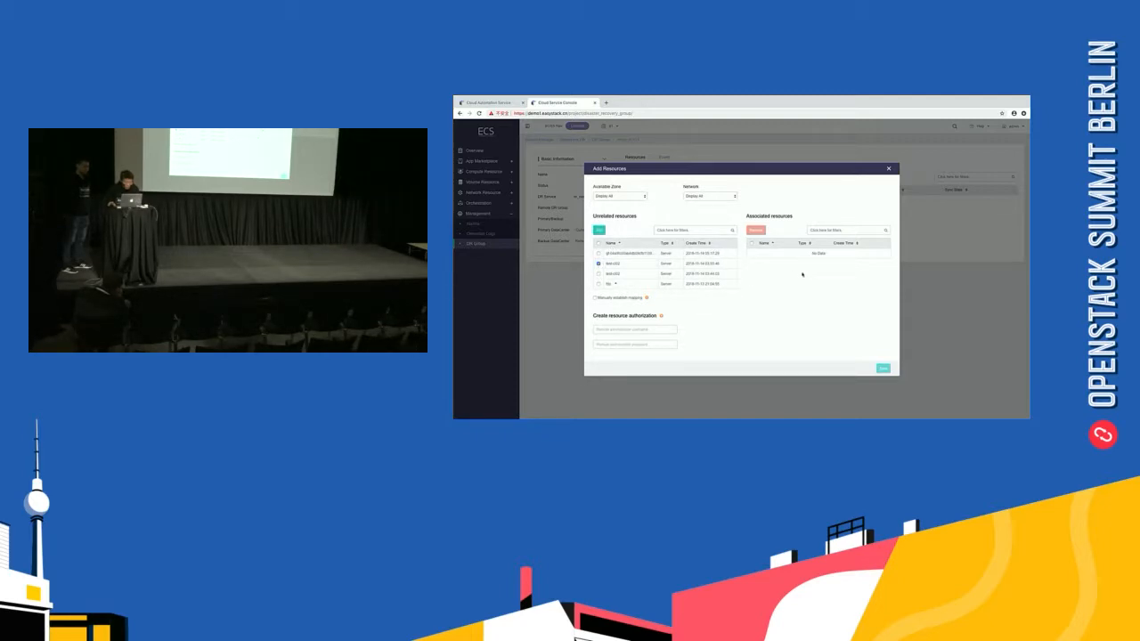
pyautogui.click(598, 253)
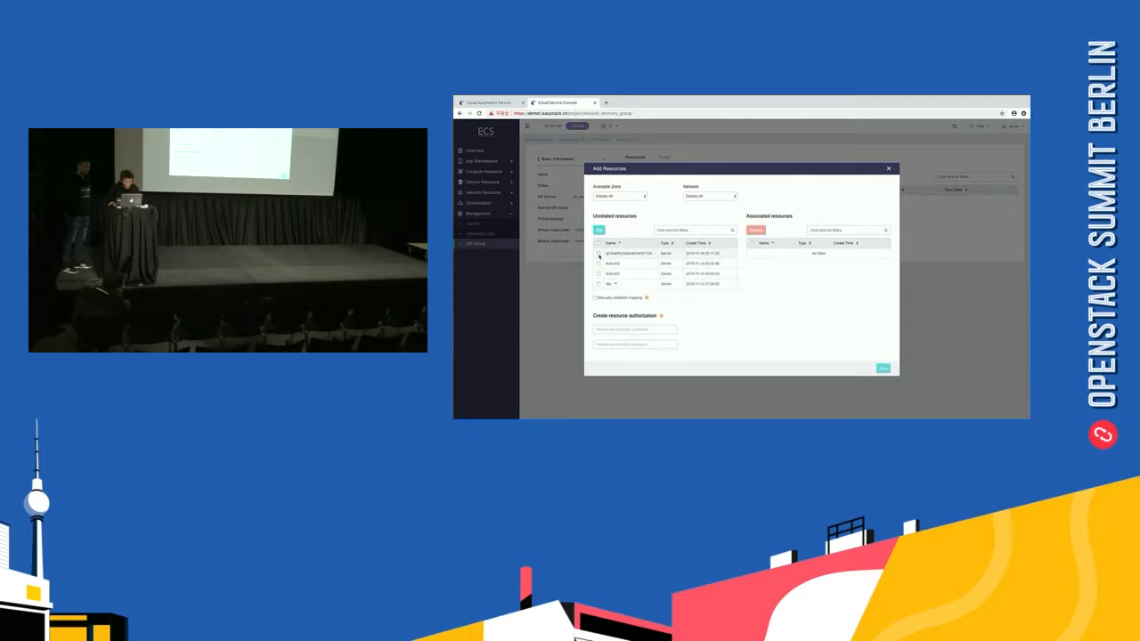
pyautogui.click(598, 253)
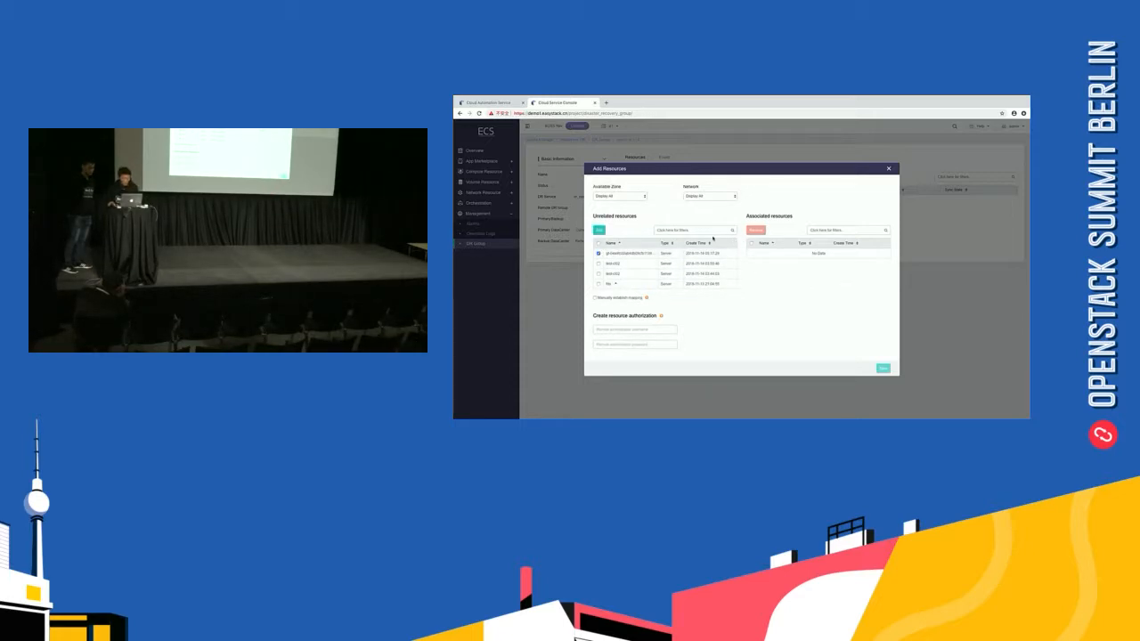
pyautogui.click(598, 229)
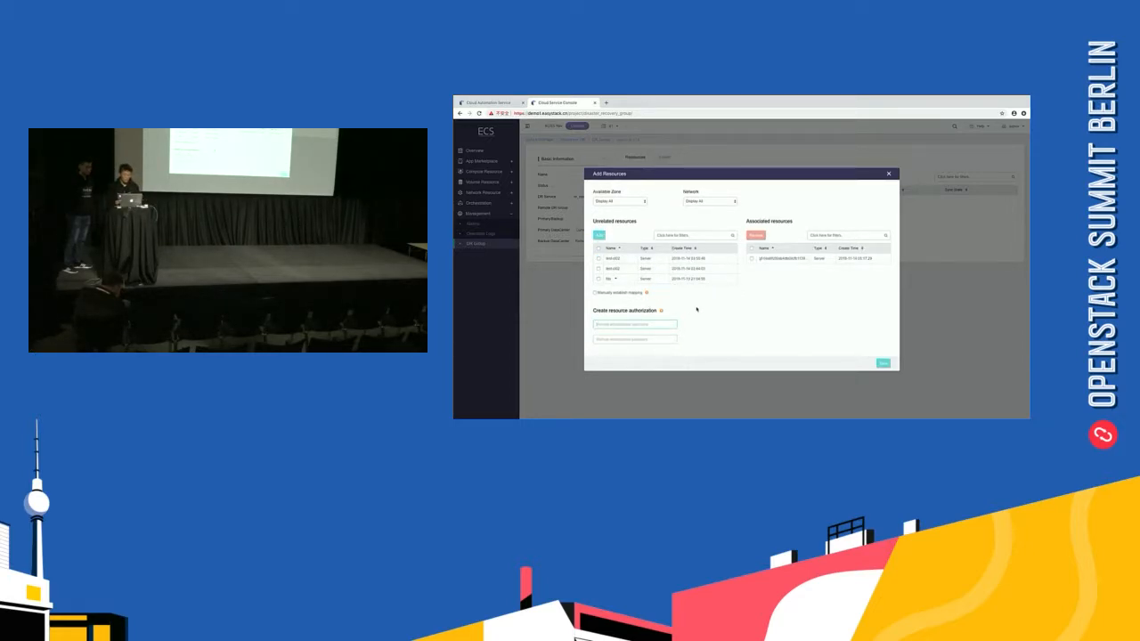
pyautogui.write('add')
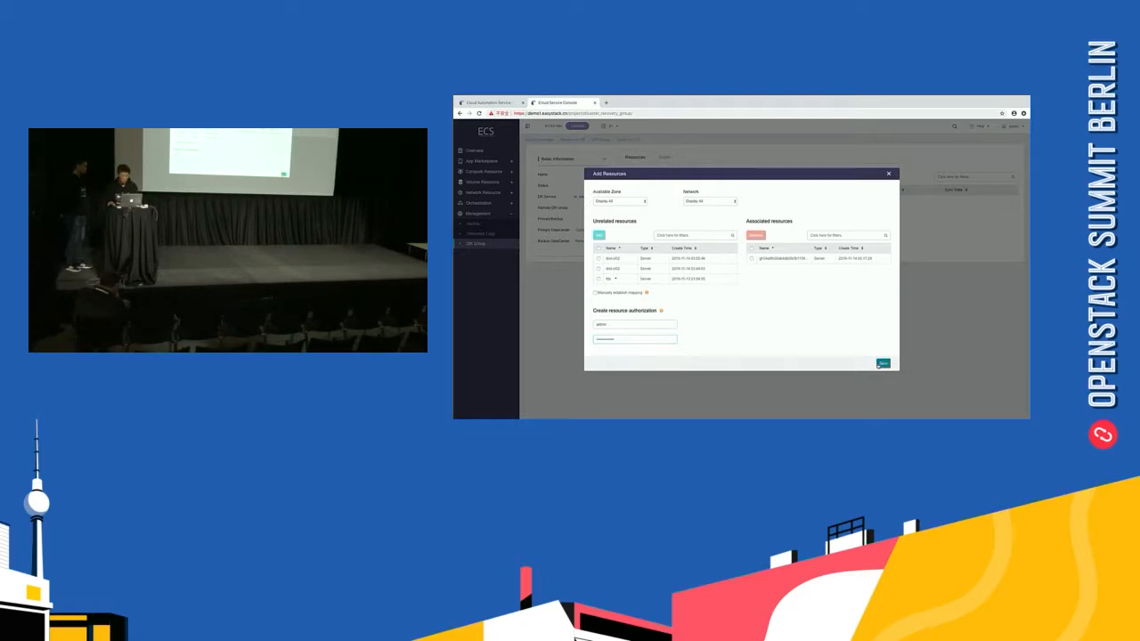
# Confirm adding the VM resource to the DR group and switch to the ECAS clusters list.
pyautogui.click(880, 363)
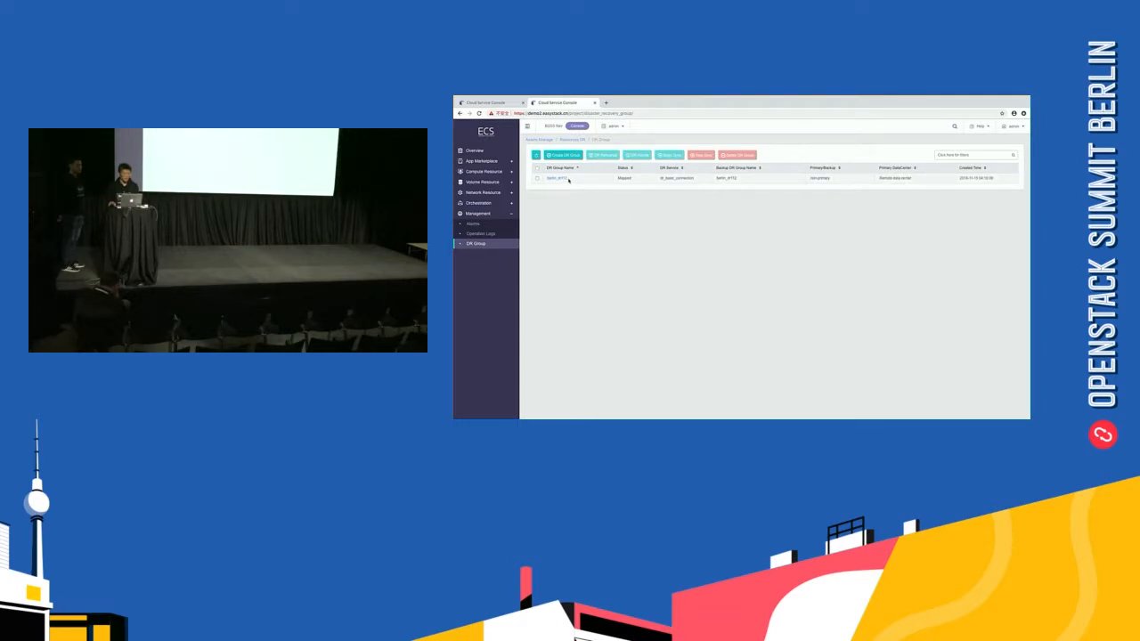
pyautogui.click(552, 178)
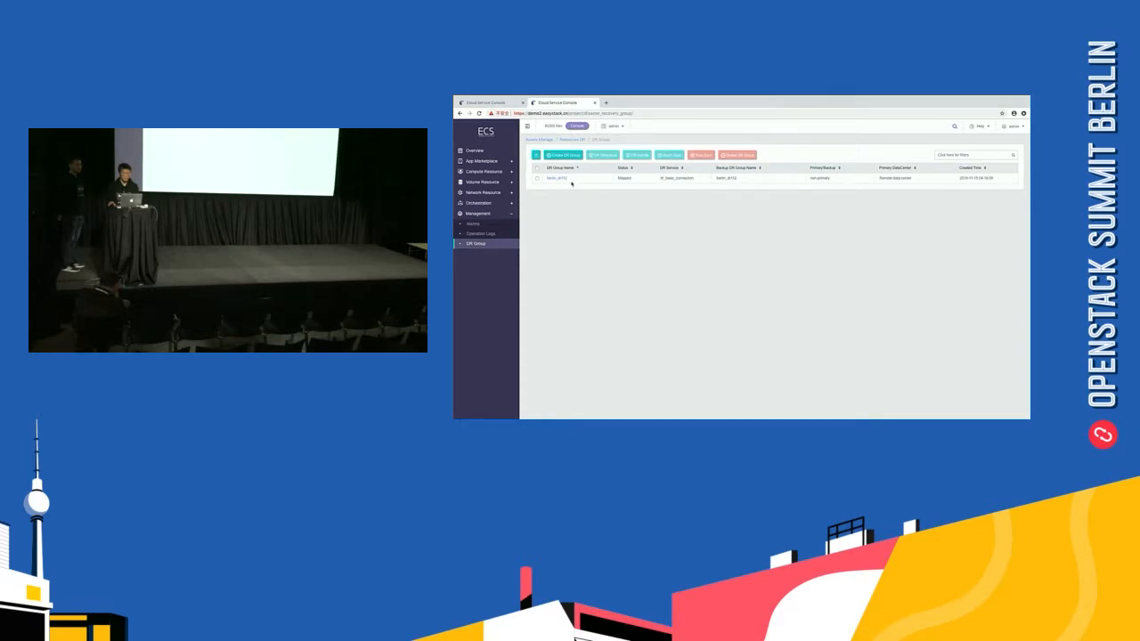
pyautogui.click(556, 178)
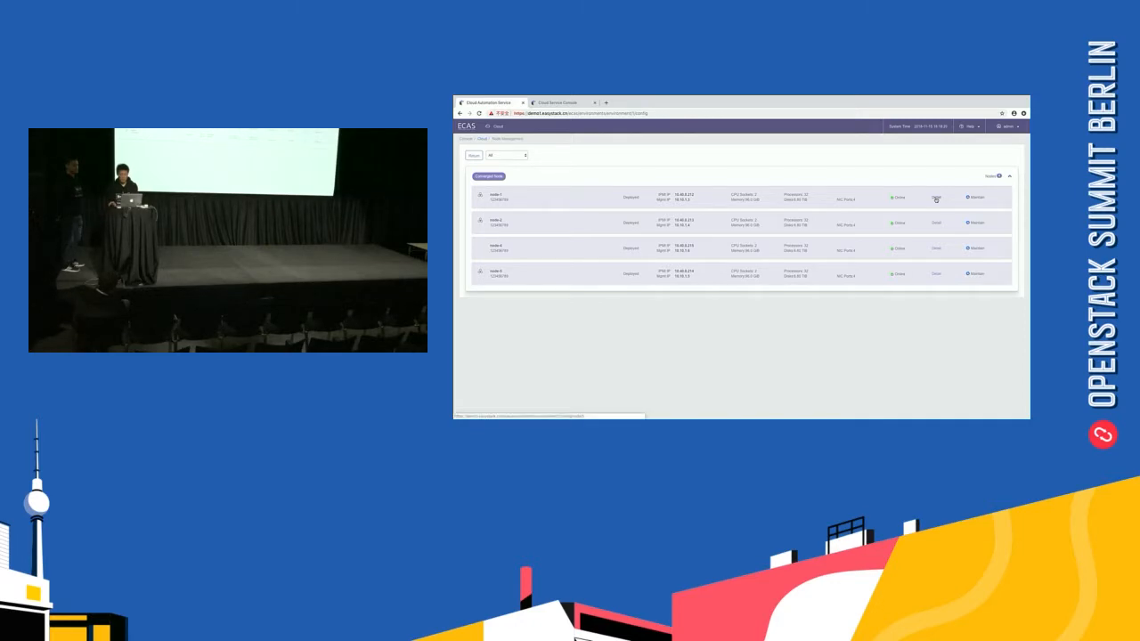
# View a cluster host's Disk Configuration with its usage bars.
pyautogui.click(937, 196)
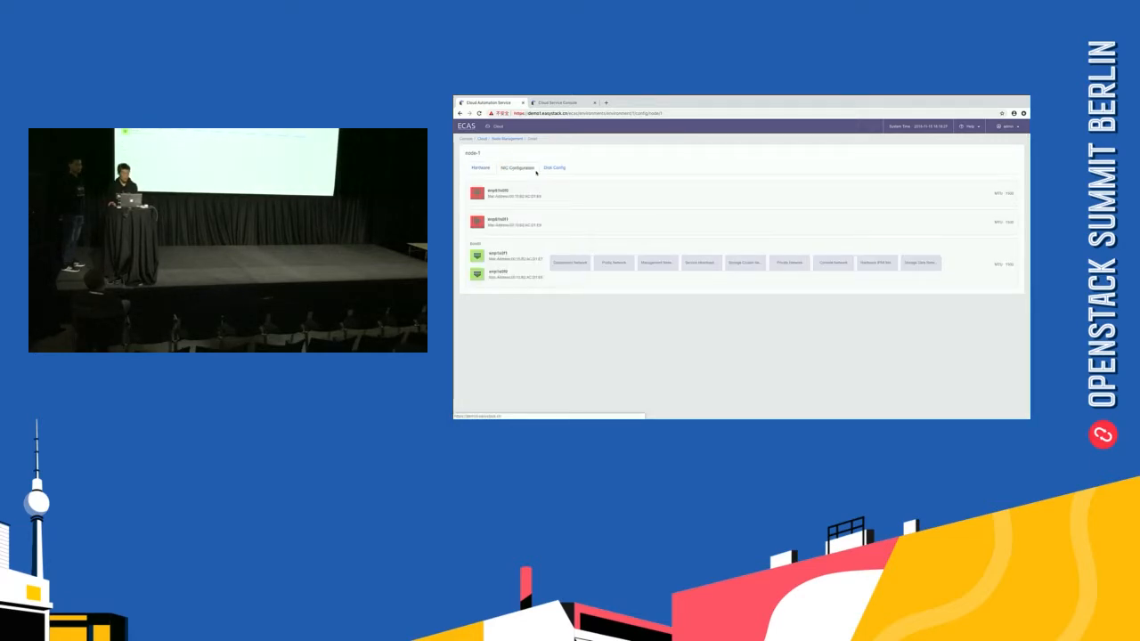
pyautogui.click(554, 167)
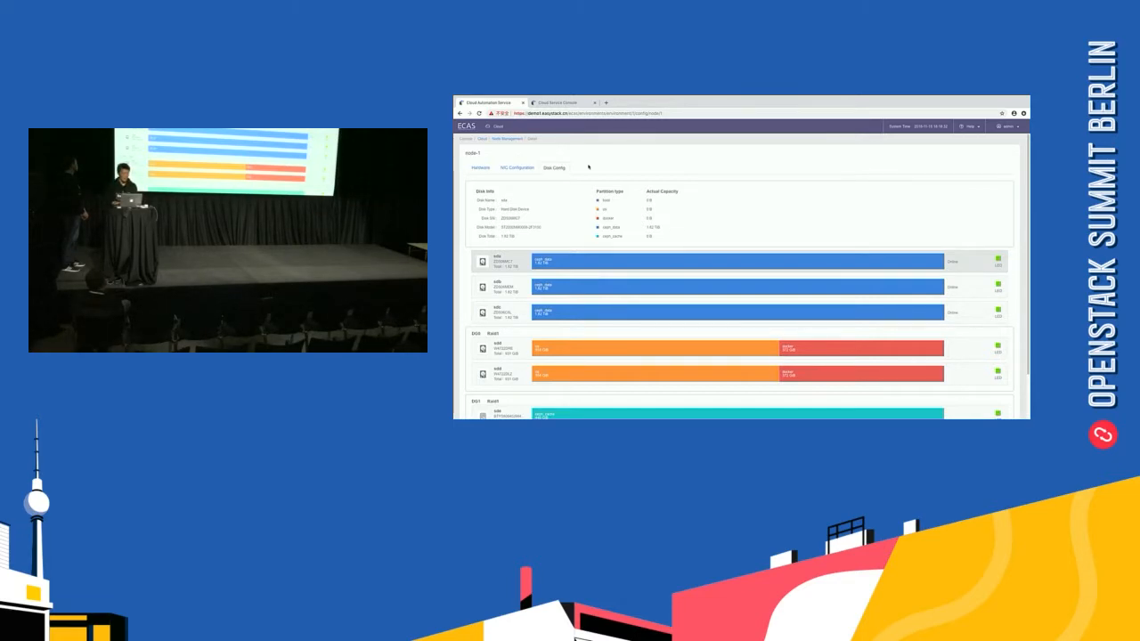
pyautogui.click(561, 101)
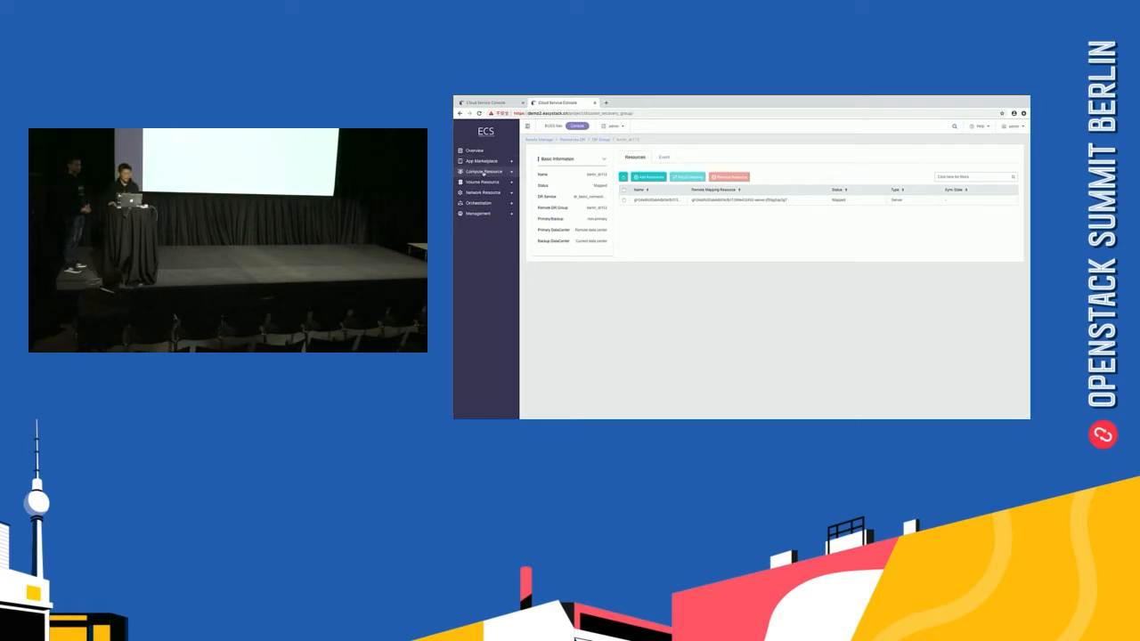
# Show the Instances list under Compute Resources with the synced VM.
pyautogui.click(484, 171)
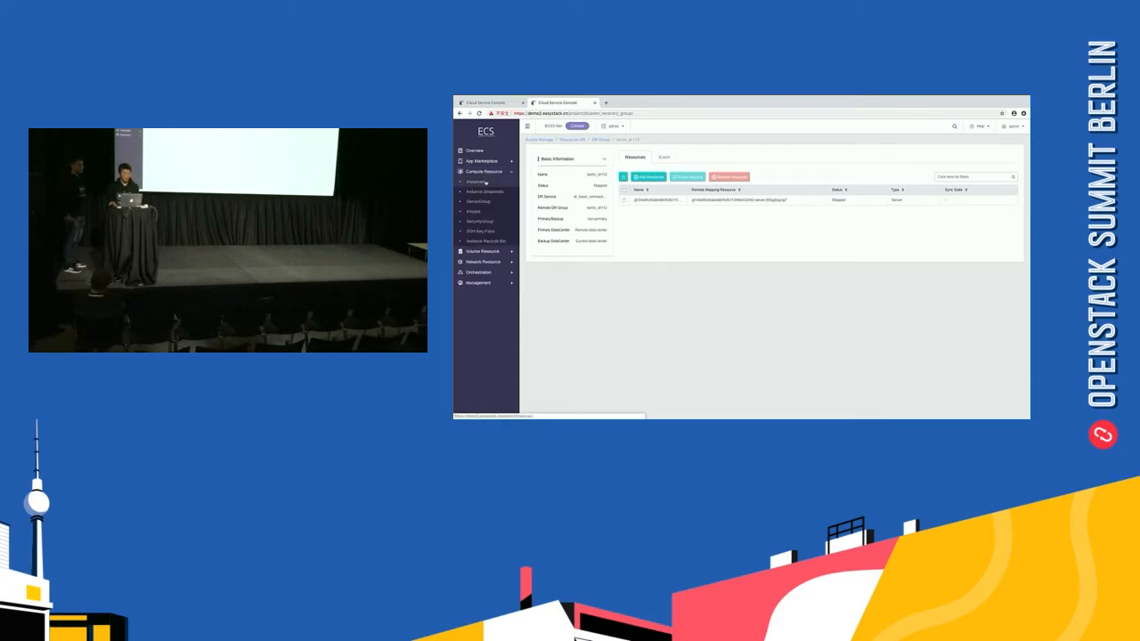
pyautogui.click(475, 181)
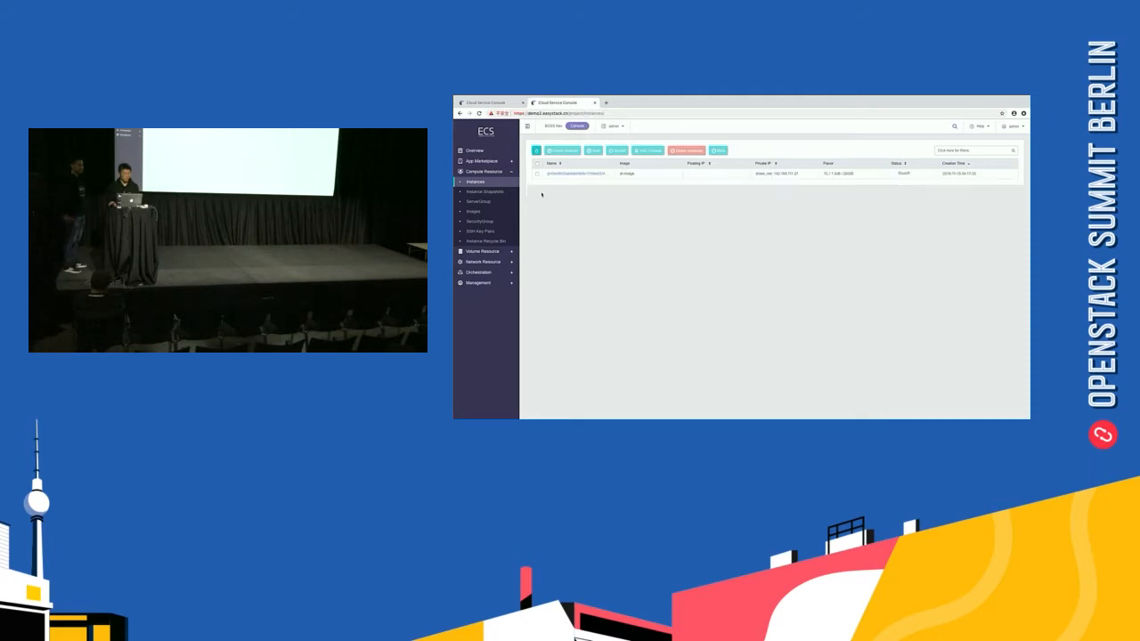